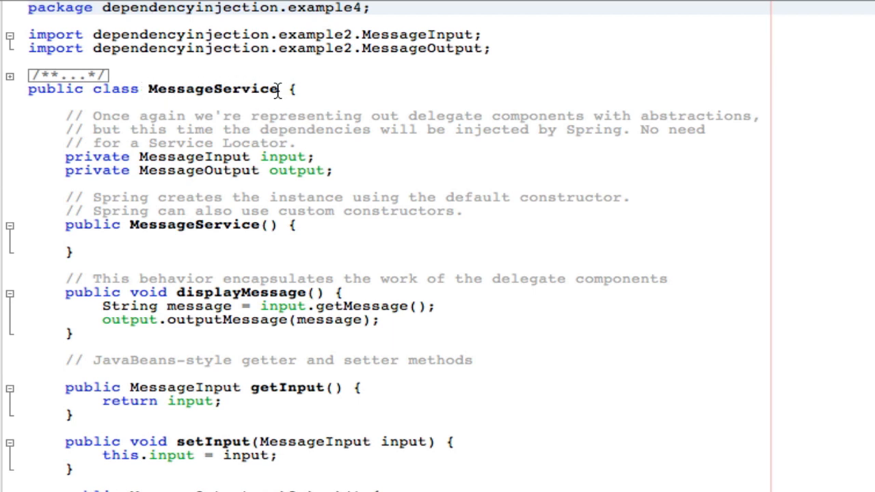
mouse_move(229, 89)
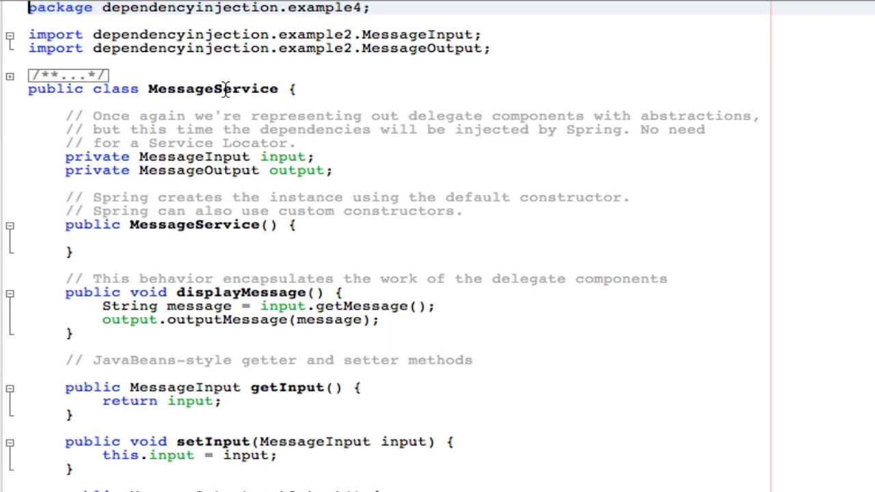
mouse_move(405, 183)
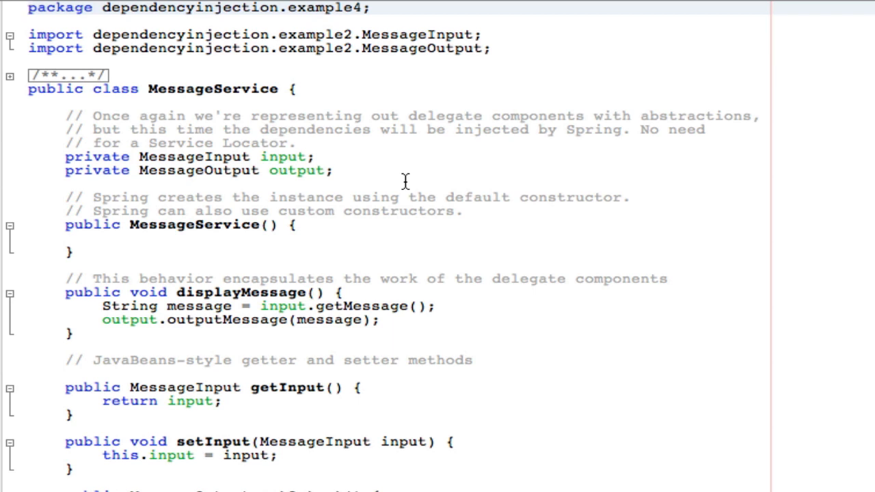
mouse_move(198, 131)
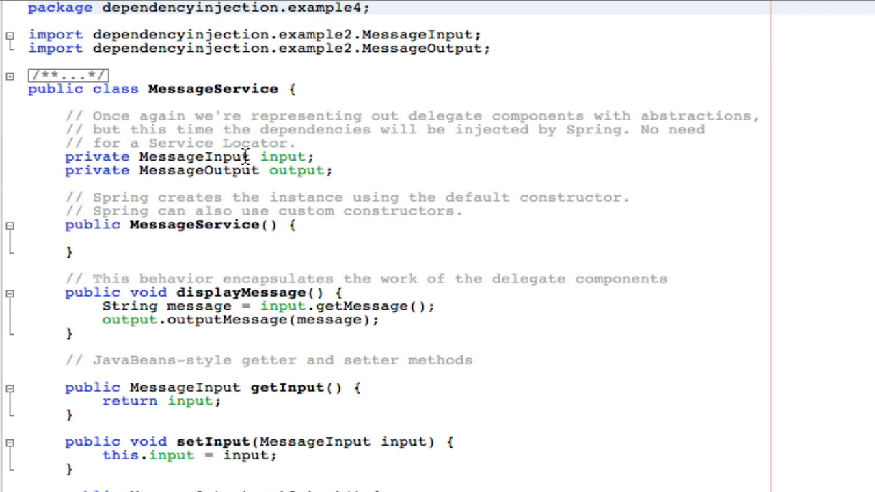
mouse_move(250, 170)
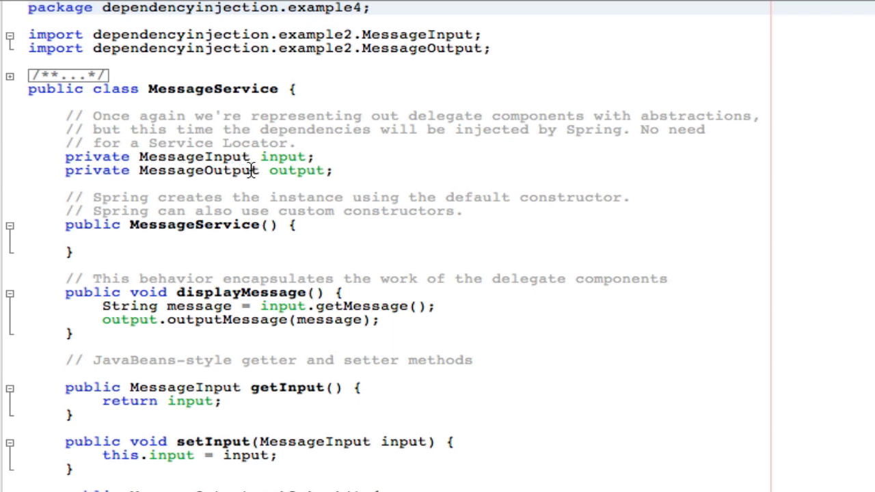
mouse_move(253, 240)
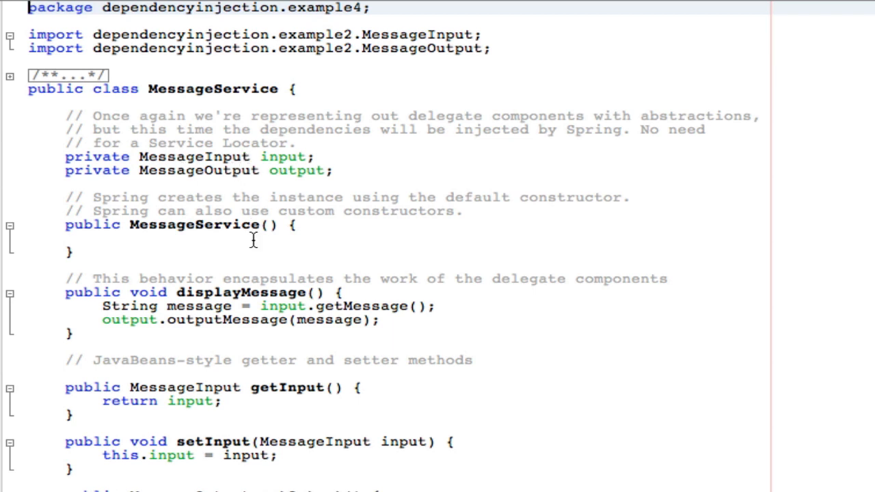
mouse_move(257, 96)
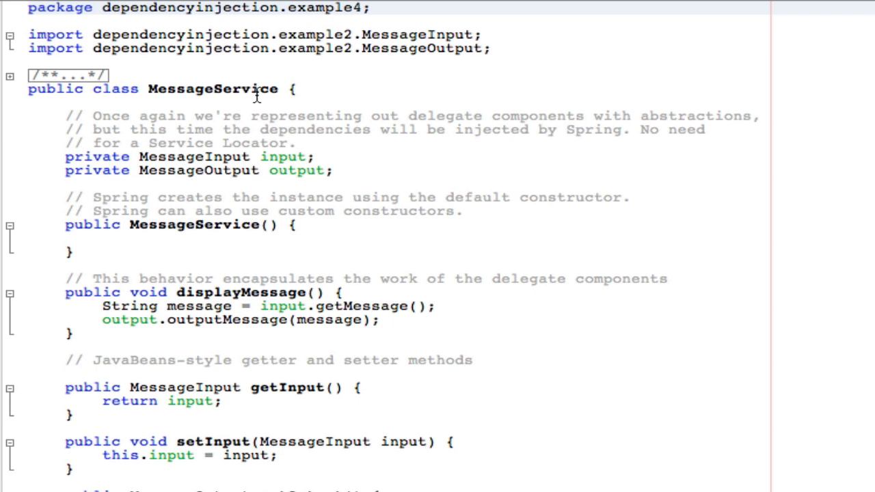
mouse_move(473, 145)
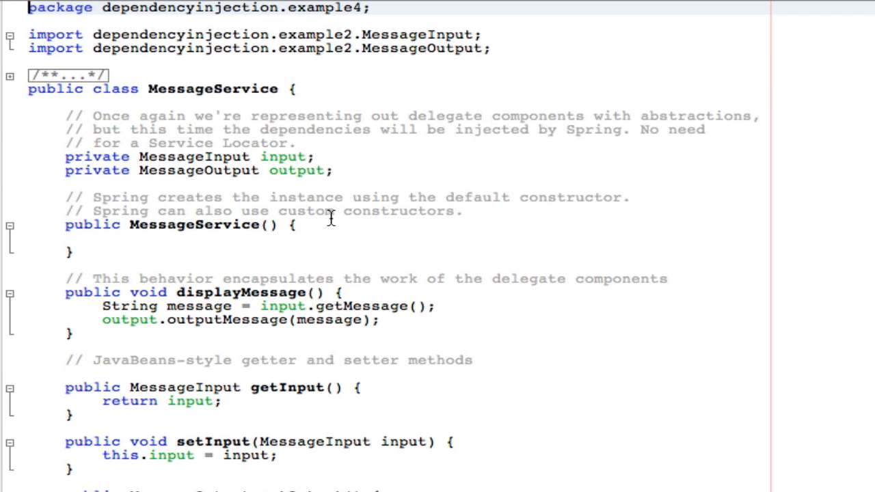
mouse_move(263, 157)
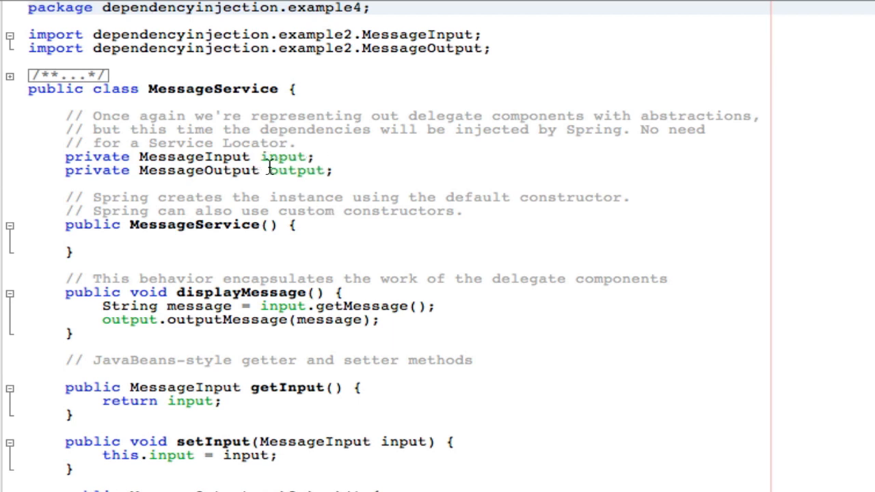
mouse_move(335, 170)
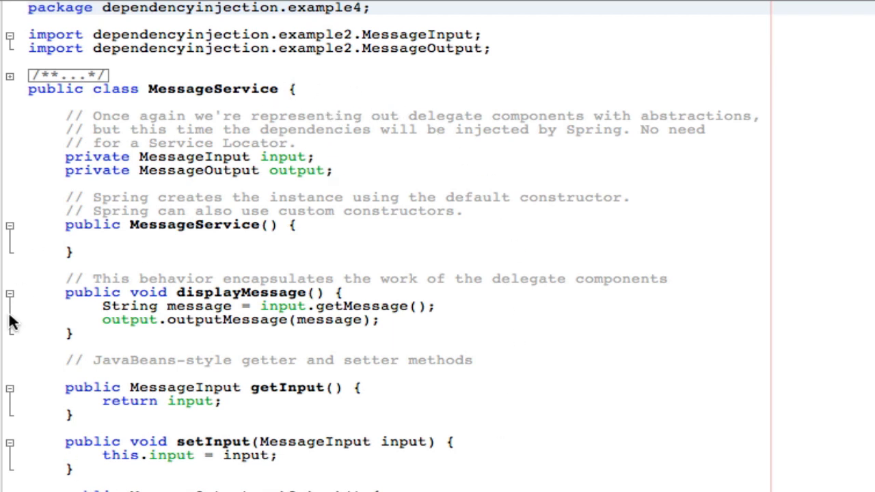
mouse_move(342, 129)
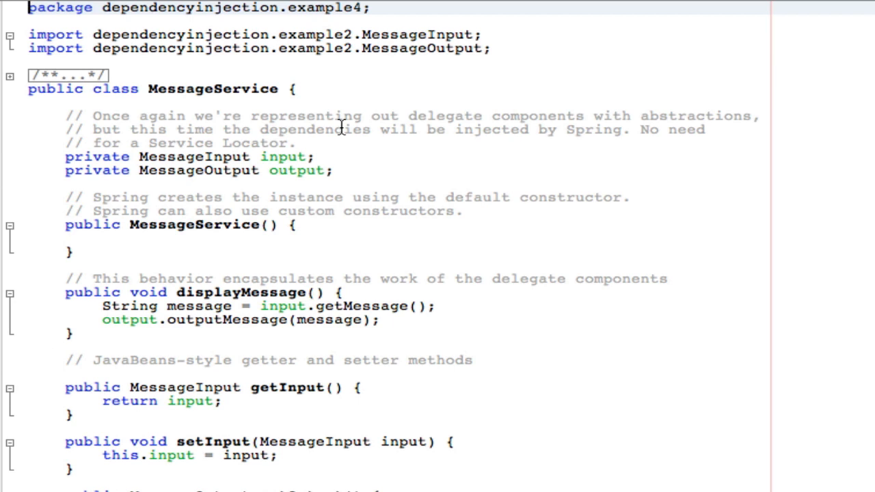
mouse_move(299, 110)
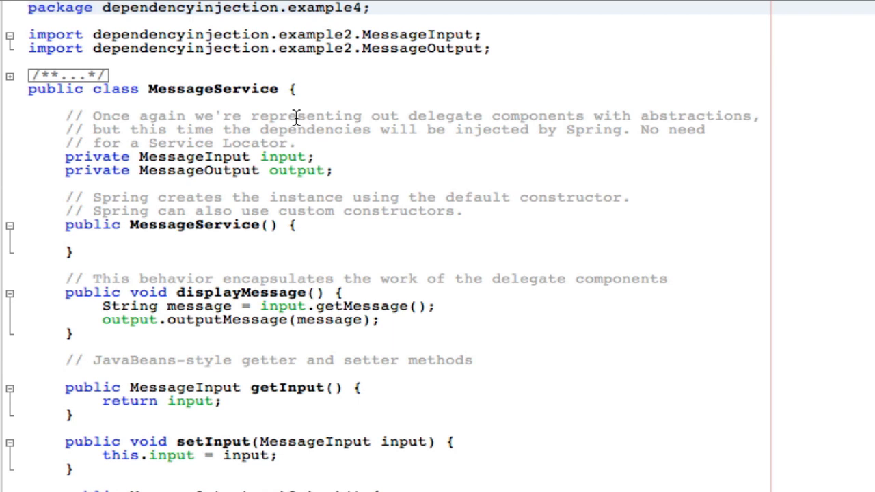
mouse_move(295, 116)
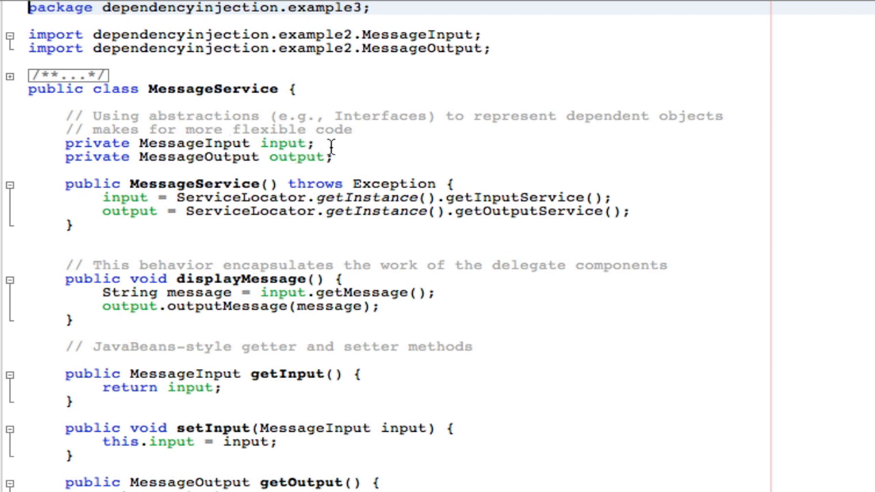
mouse_move(406, 140)
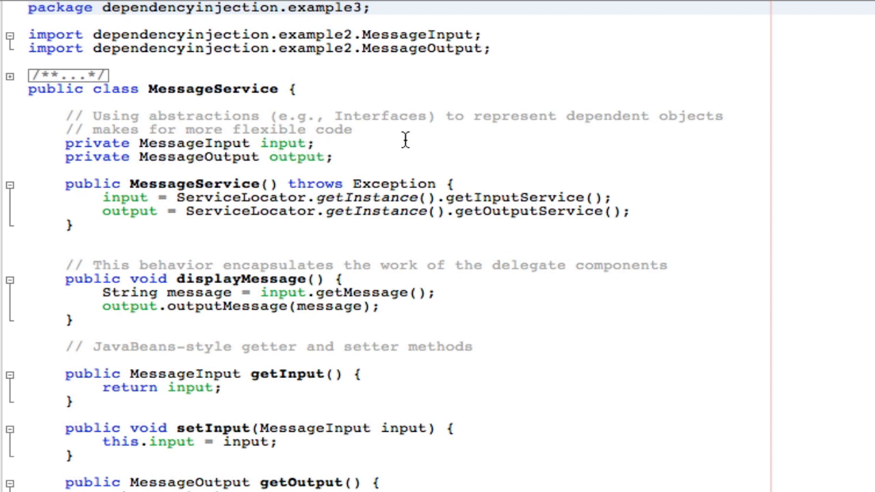
mouse_move(177, 201)
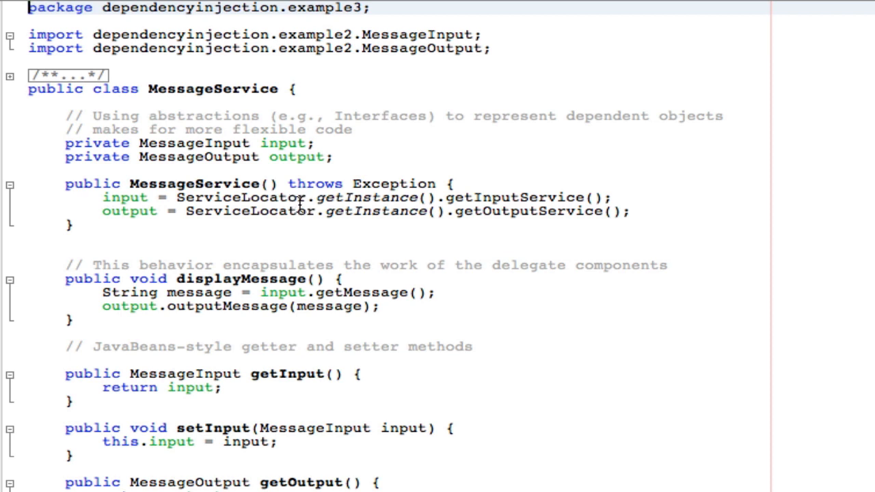
mouse_move(417, 204)
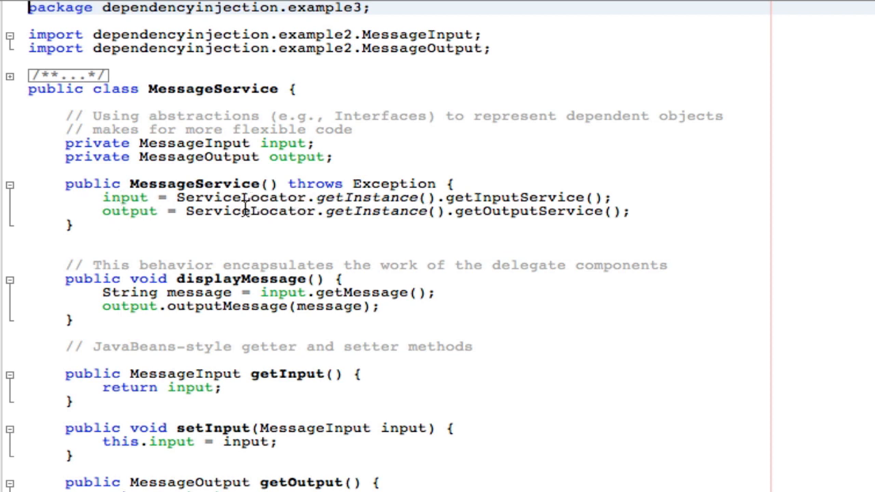
click(281, 197)
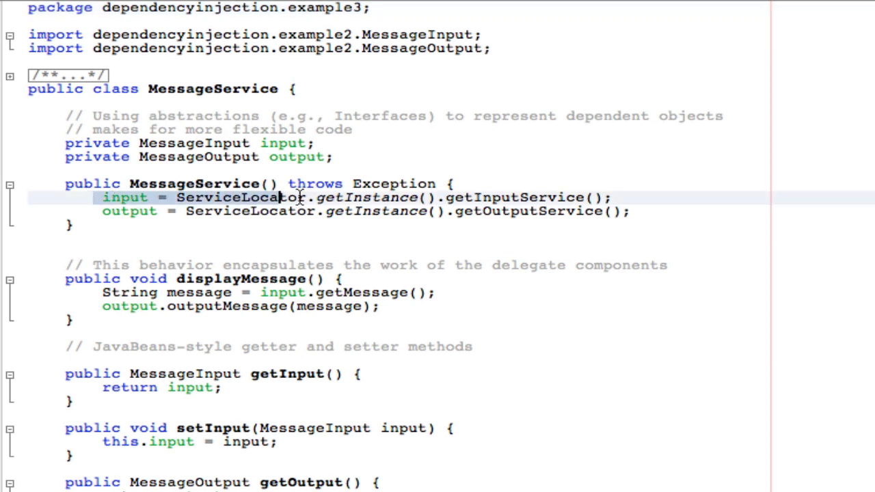
drag(281, 197, 633, 212)
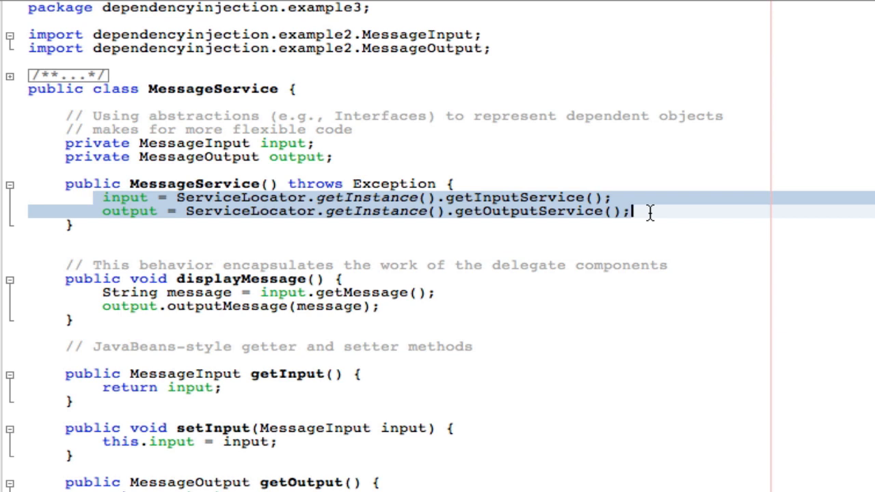
mouse_move(324, 437)
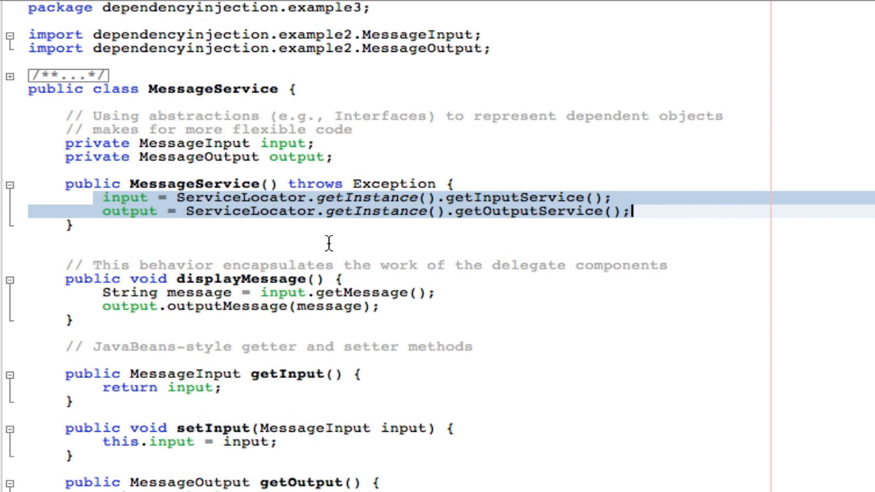
mouse_move(379, 205)
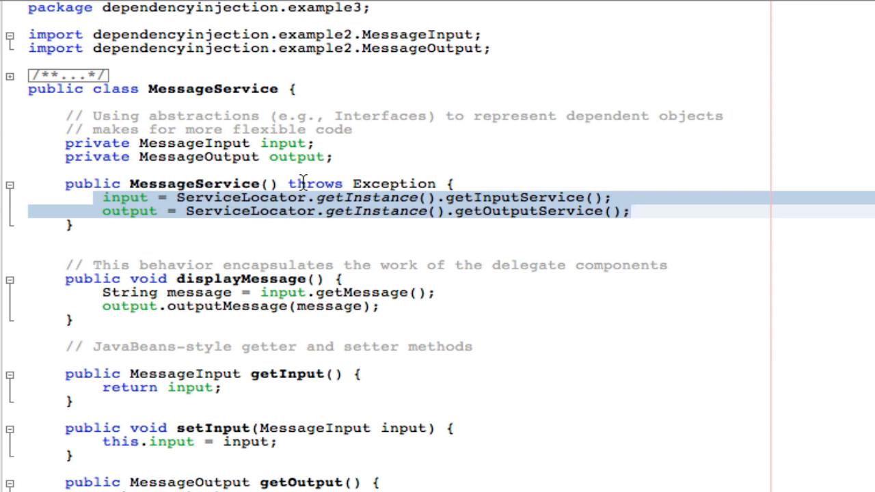
click(633, 211)
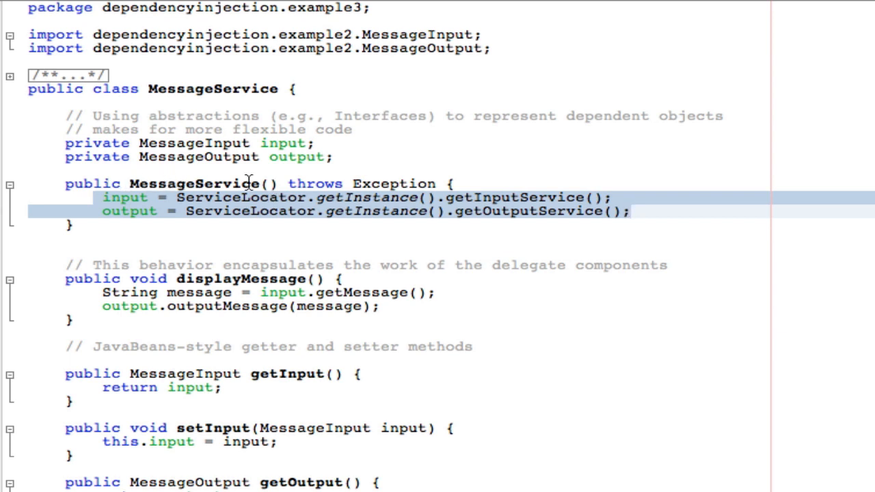
click(632, 211)
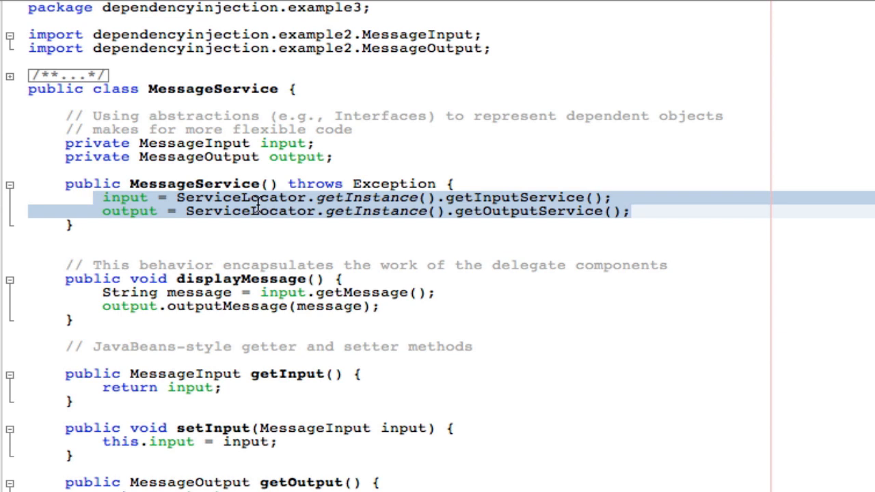
click(632, 211)
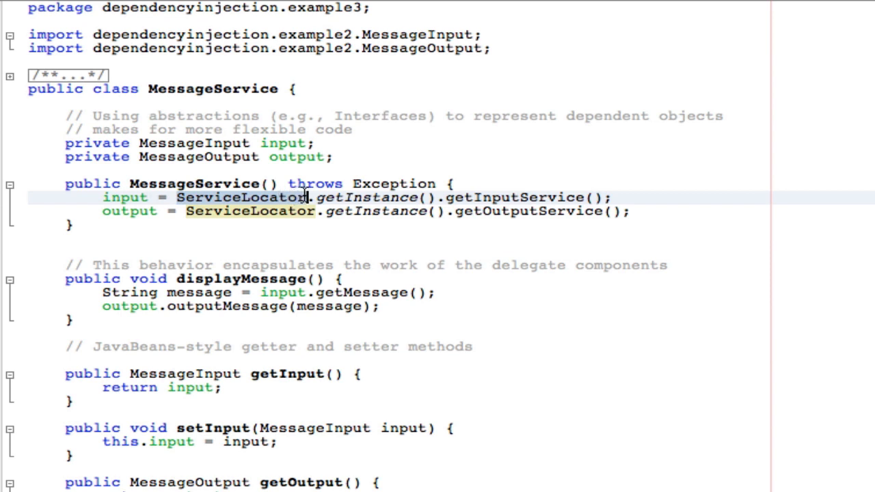
mouse_move(257, 198)
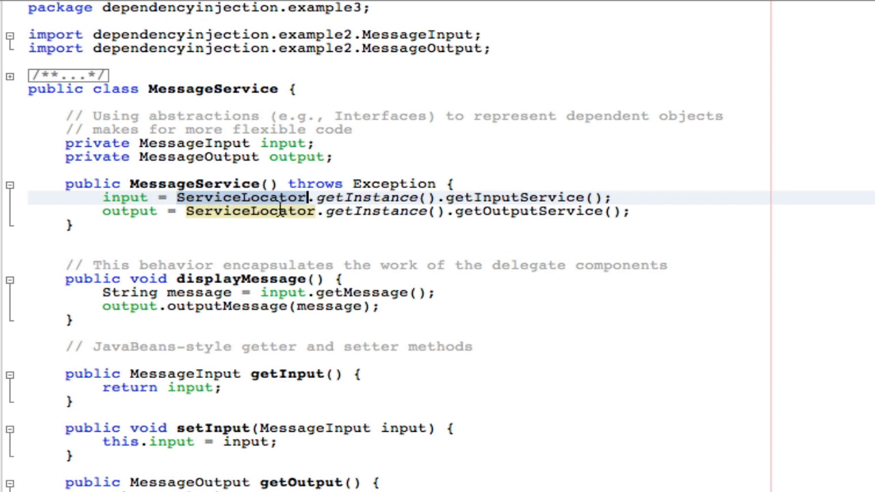
mouse_move(253, 212)
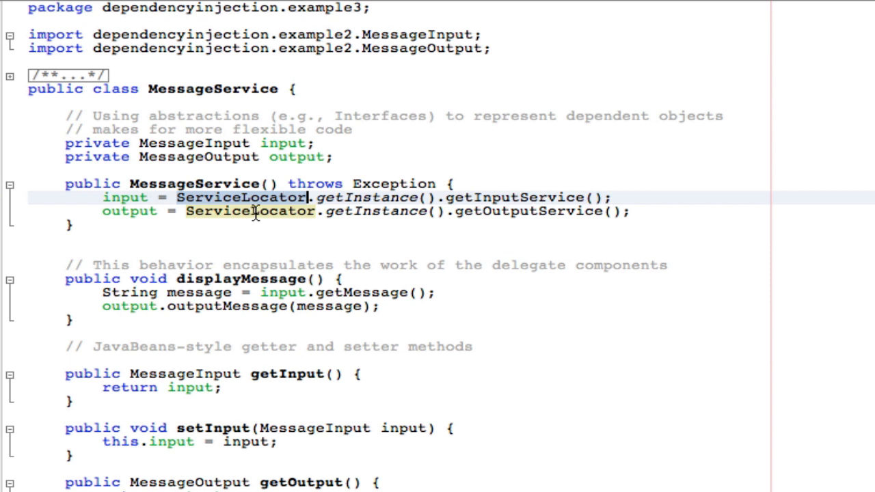
mouse_move(257, 211)
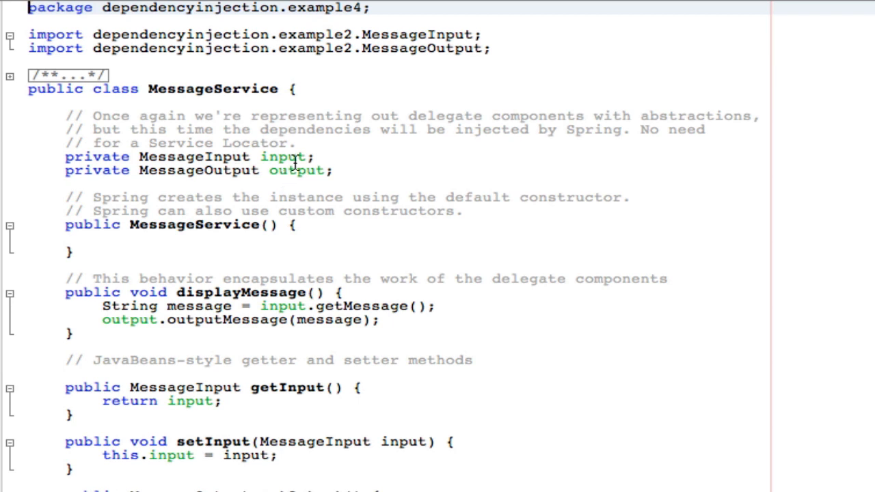
mouse_move(288, 123)
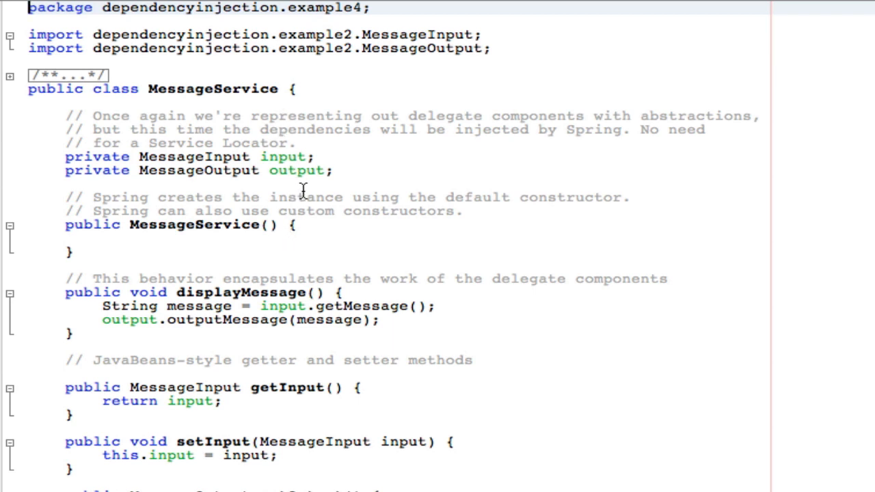
mouse_move(306, 174)
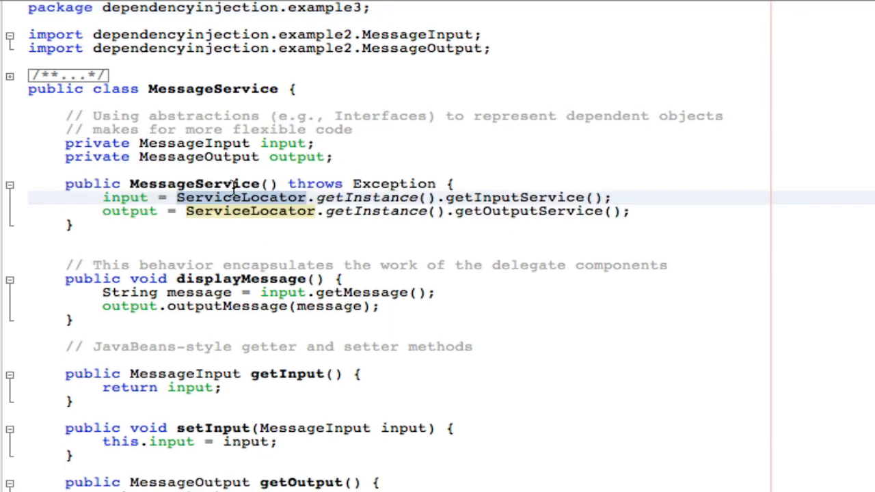
mouse_move(279, 227)
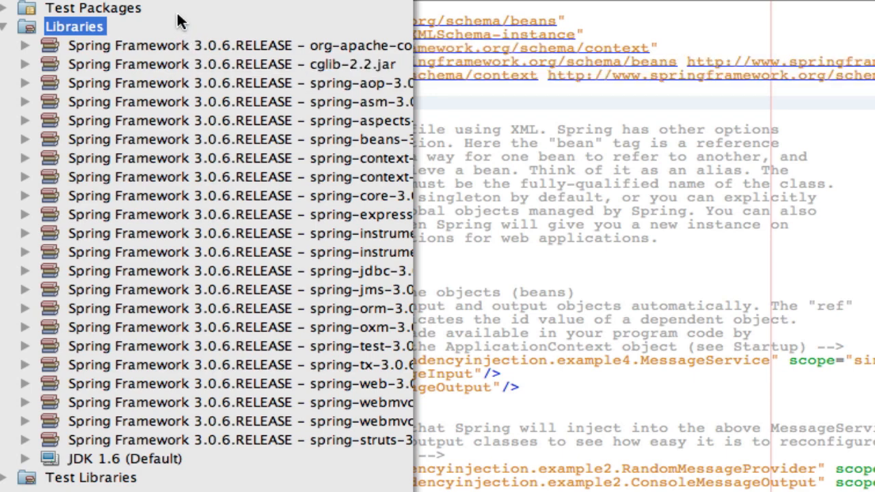
mouse_move(147, 26)
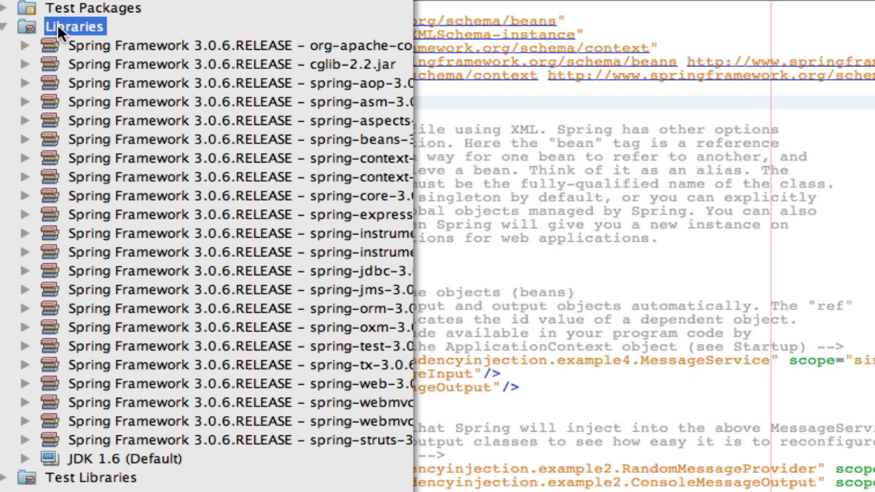
right_click(74, 26)
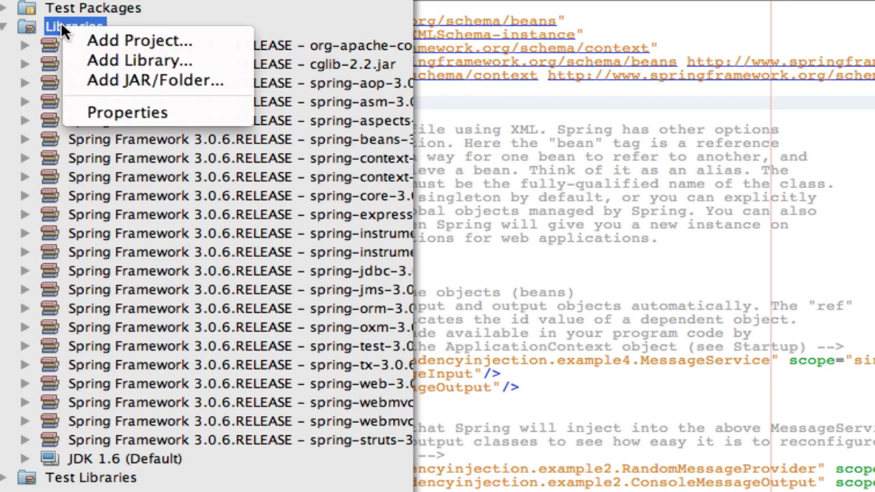
click(140, 60)
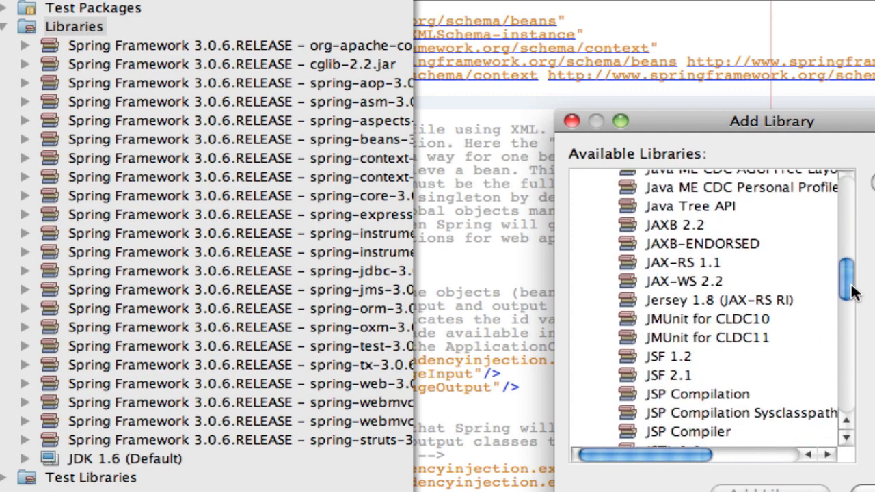
scroll(down, 3)
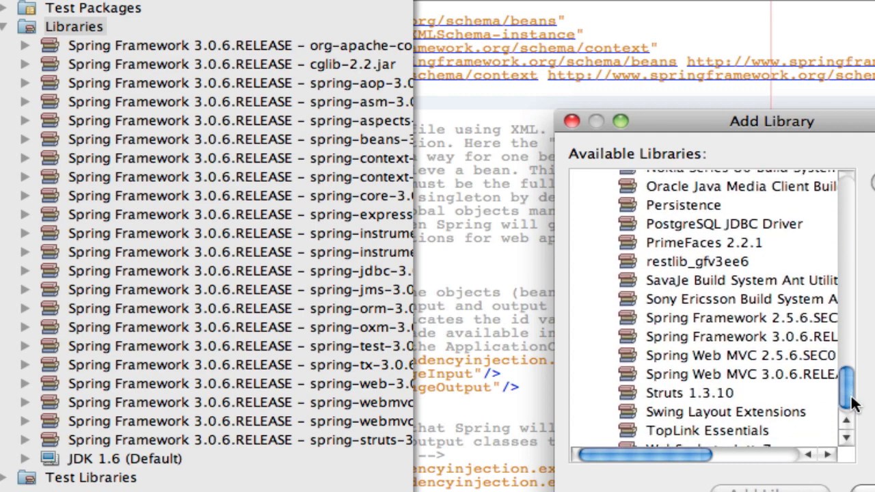
click(738, 337)
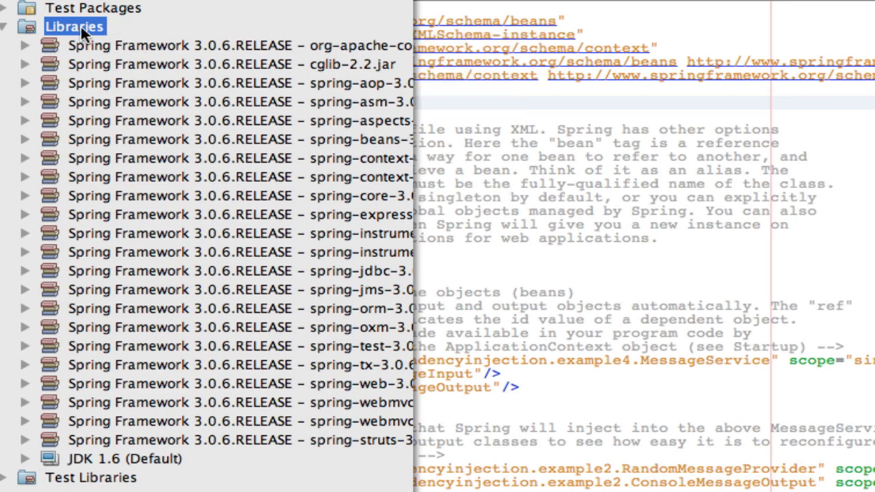
right_click(74, 26)
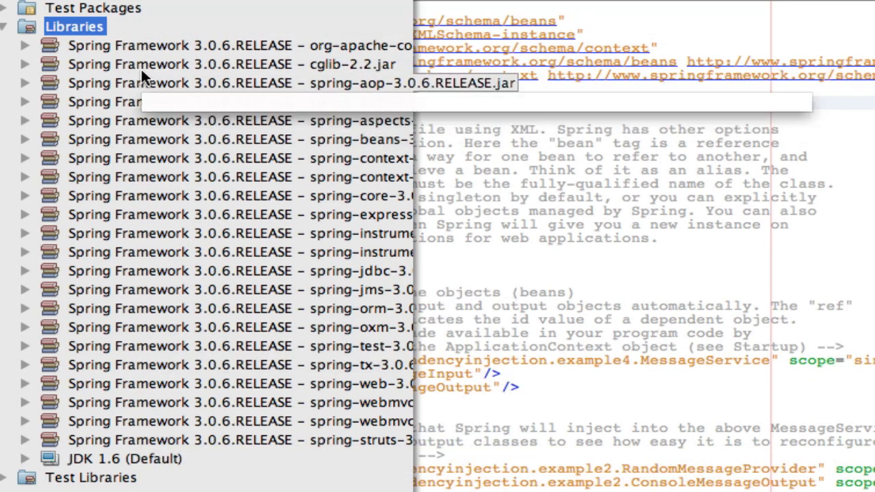
mouse_move(160, 383)
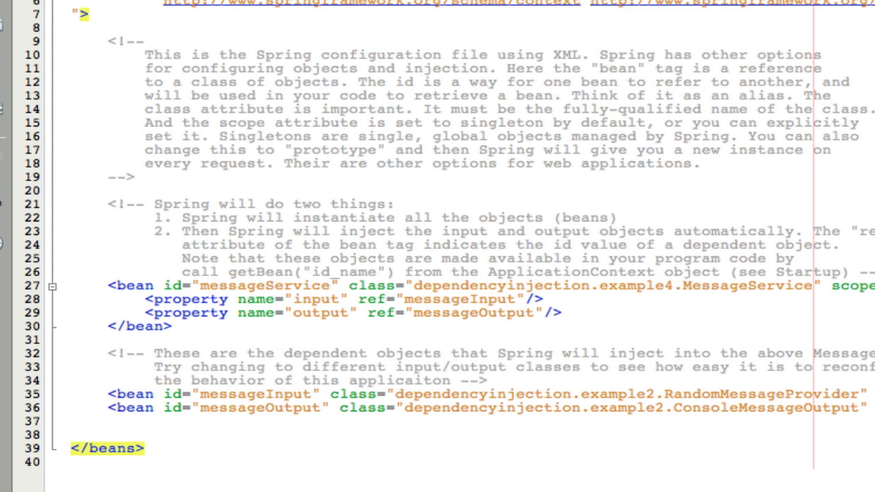
mouse_move(776, 323)
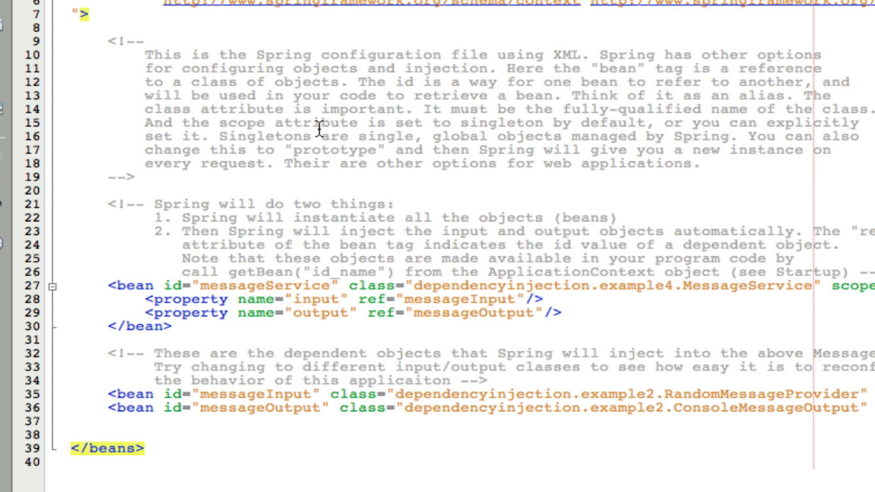
mouse_move(320, 130)
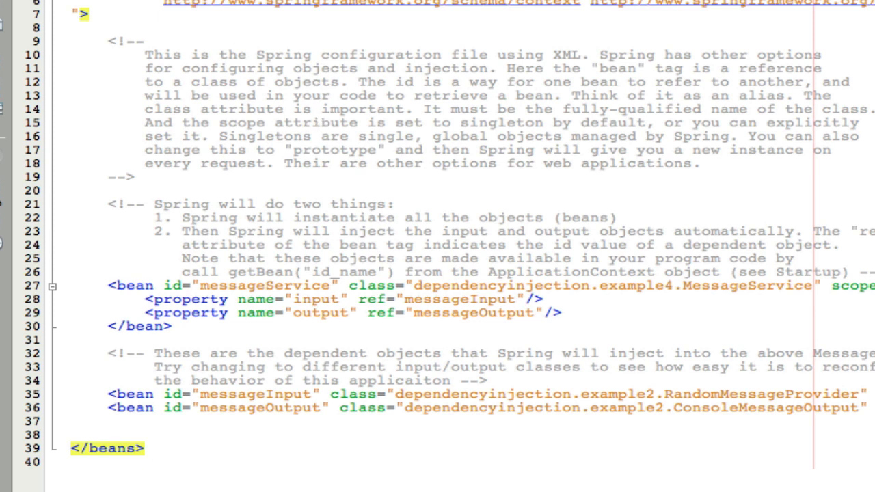
mouse_move(90, 192)
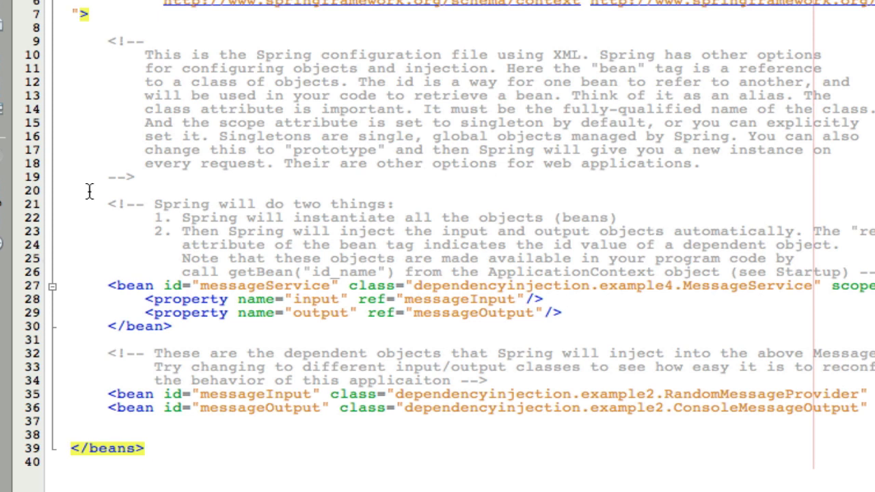
mouse_move(327, 212)
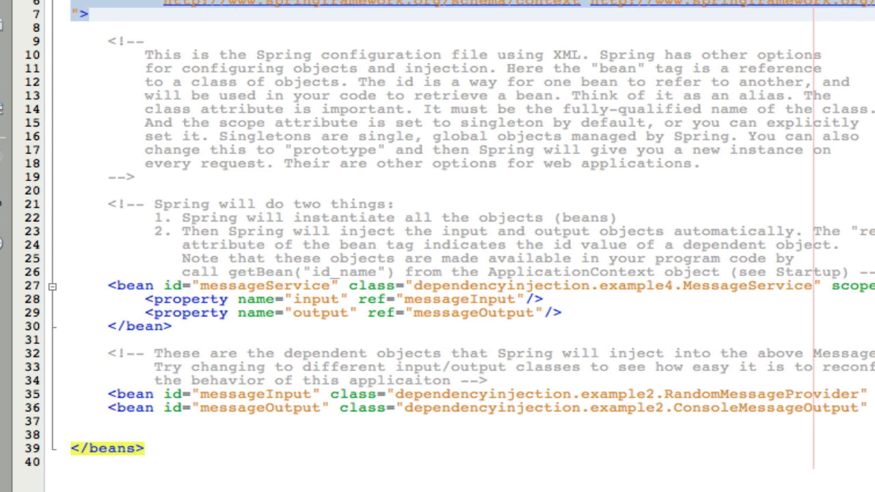
click(85, 13)
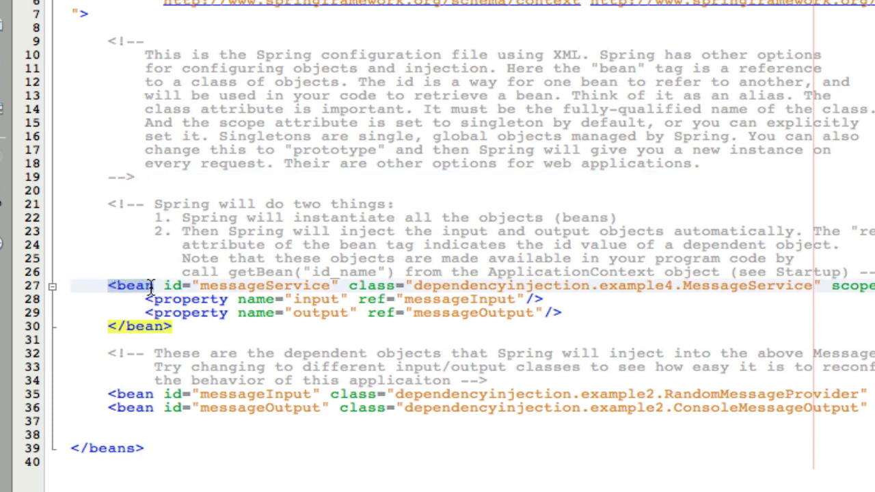
Step: Highlight the messageService bean and select its MessageService class and package names
click(156, 285)
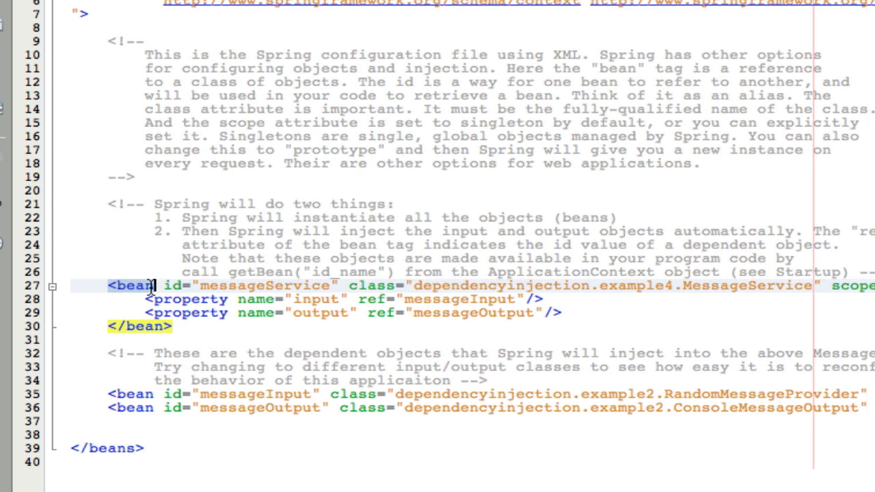
mouse_move(145, 286)
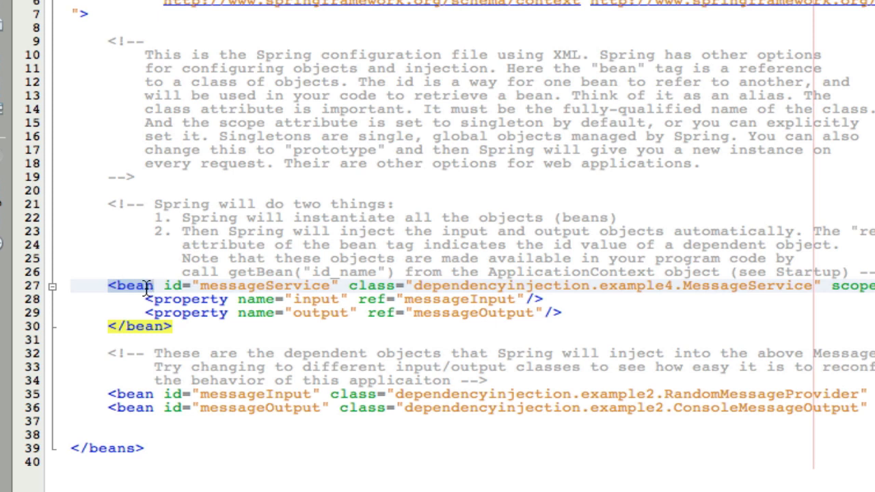
mouse_move(674, 300)
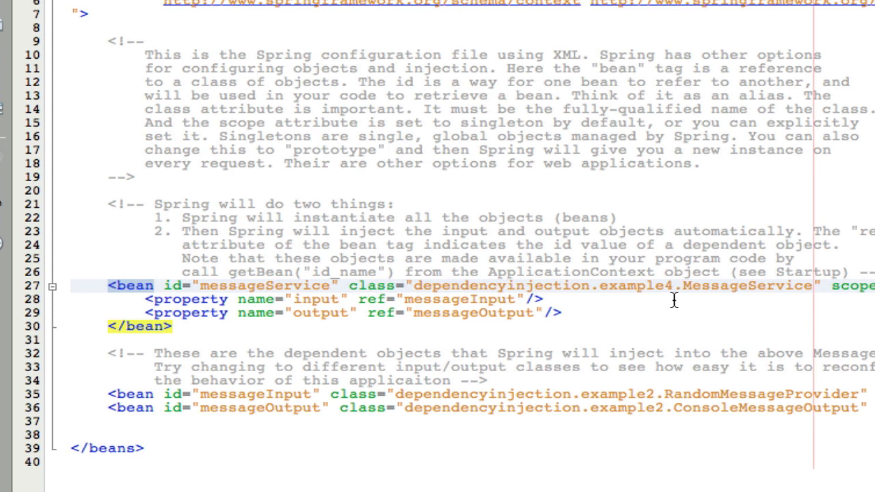
double_click(745, 286)
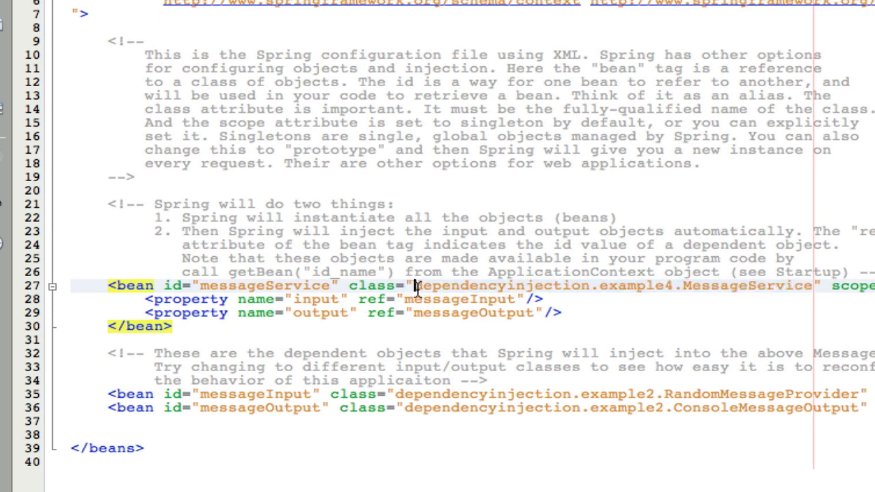
double_click(541, 285)
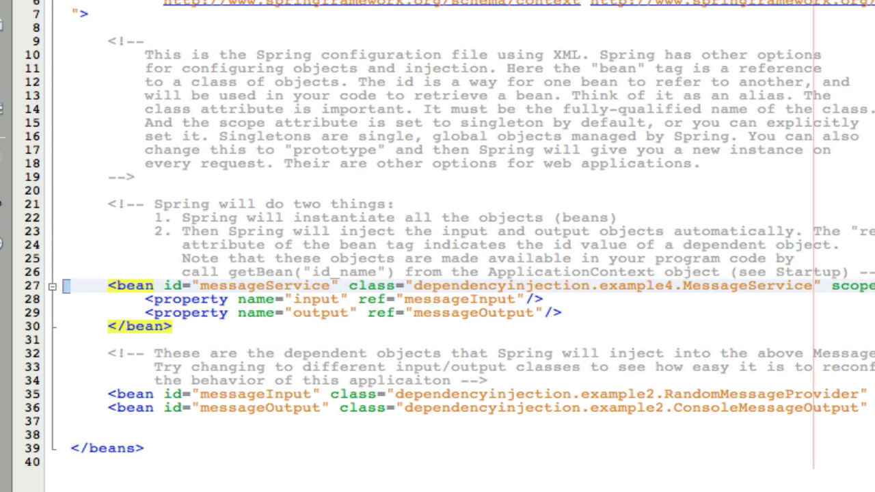
mouse_move(810, 296)
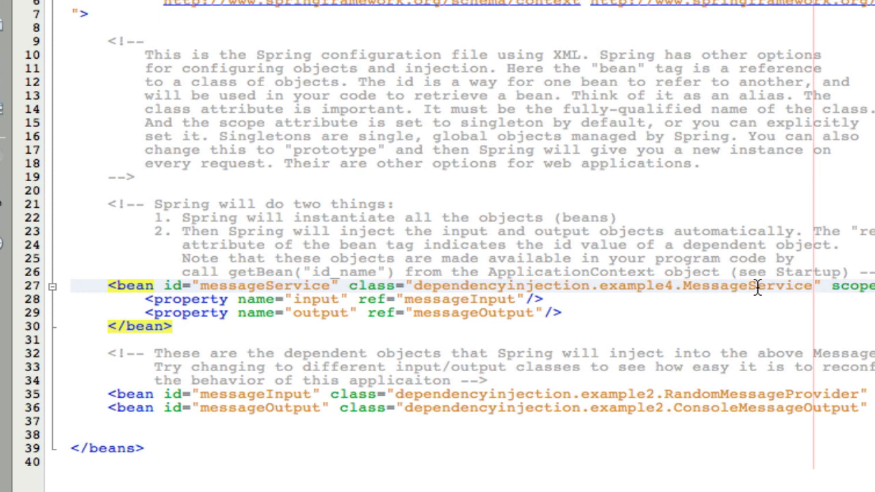
mouse_move(252, 315)
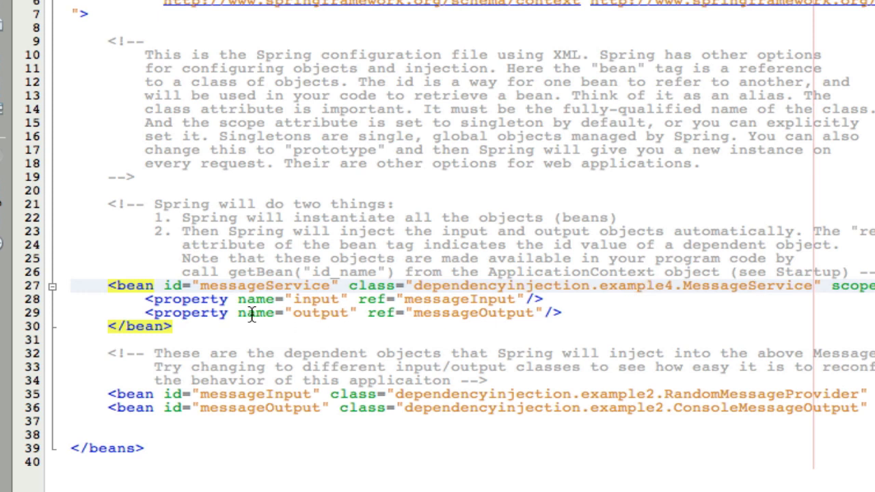
mouse_move(629, 277)
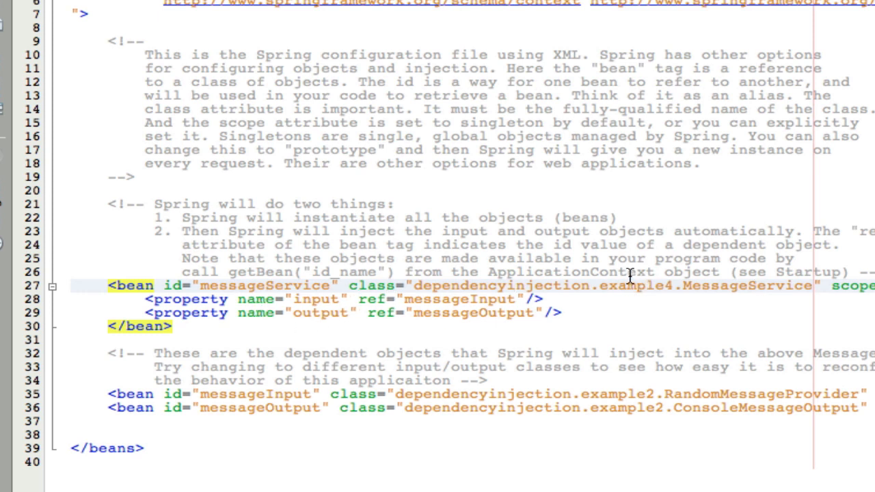
mouse_move(489, 284)
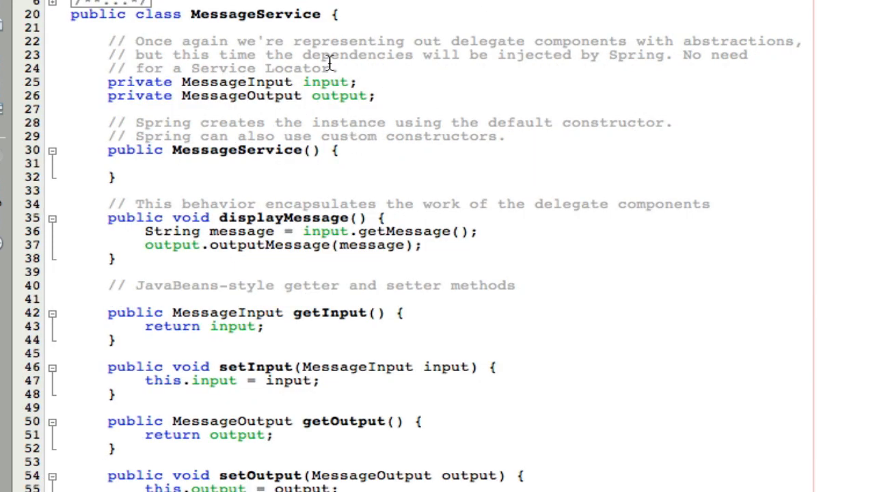
Step: Return to applicationContext.xml at the messageService input and output properties
double_click(238, 81)
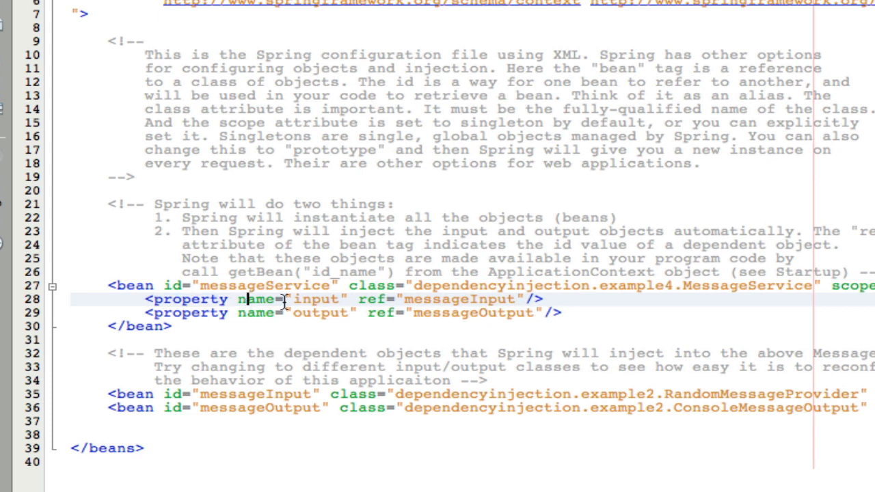
double_click(322, 312)
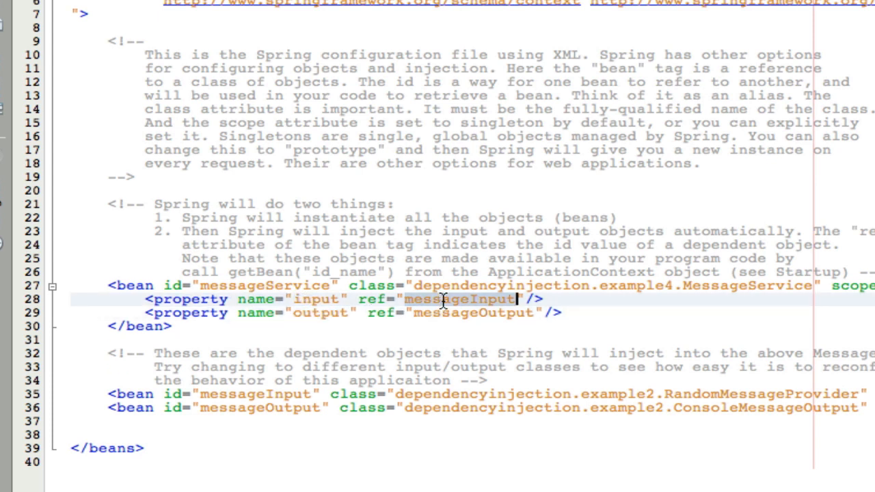
double_click(472, 312)
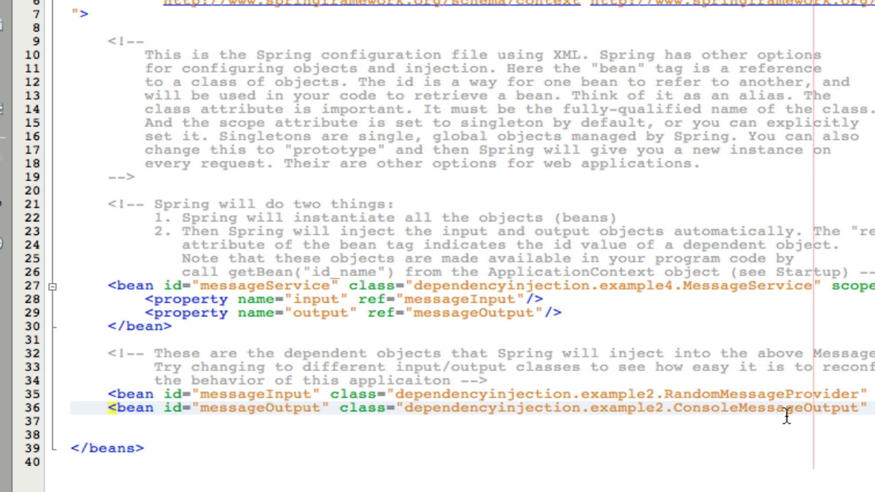
double_click(752, 394)
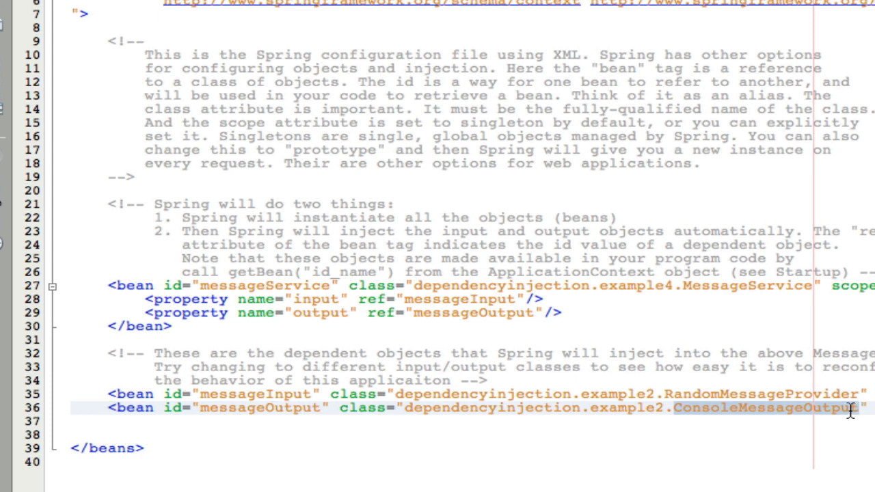
mouse_move(400, 459)
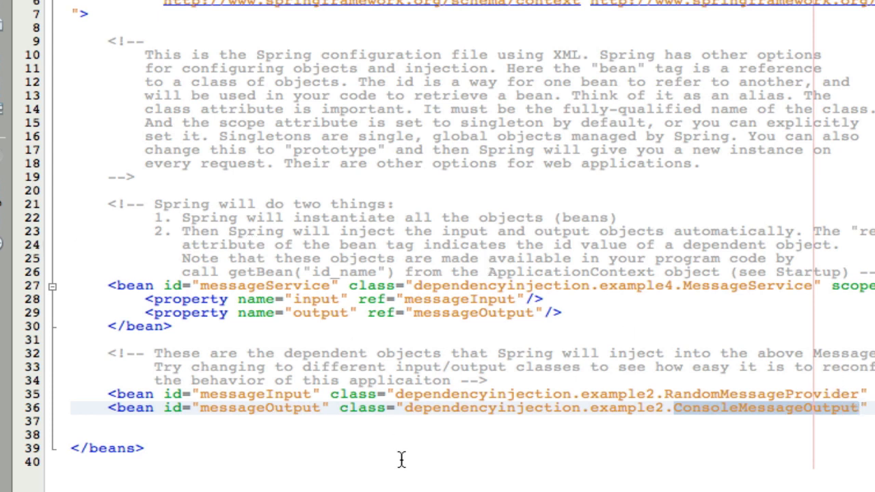
click(218, 394)
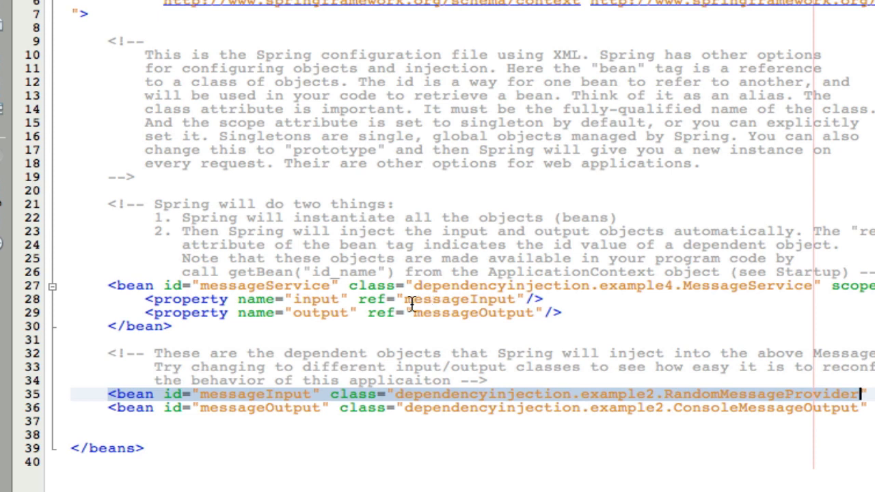
double_click(316, 299)
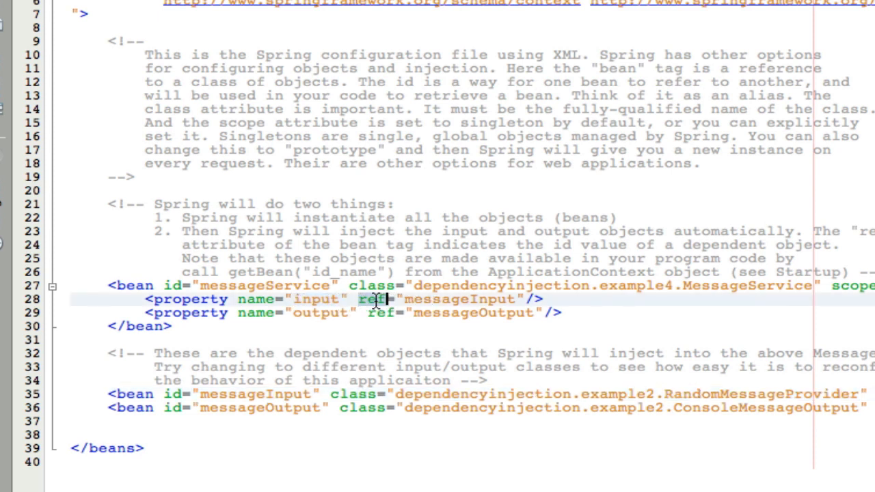
double_click(454, 299)
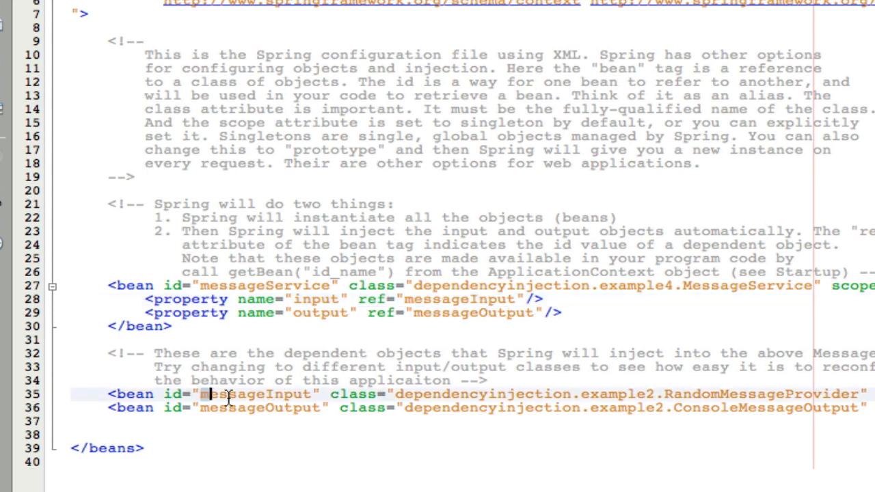
double_click(257, 394)
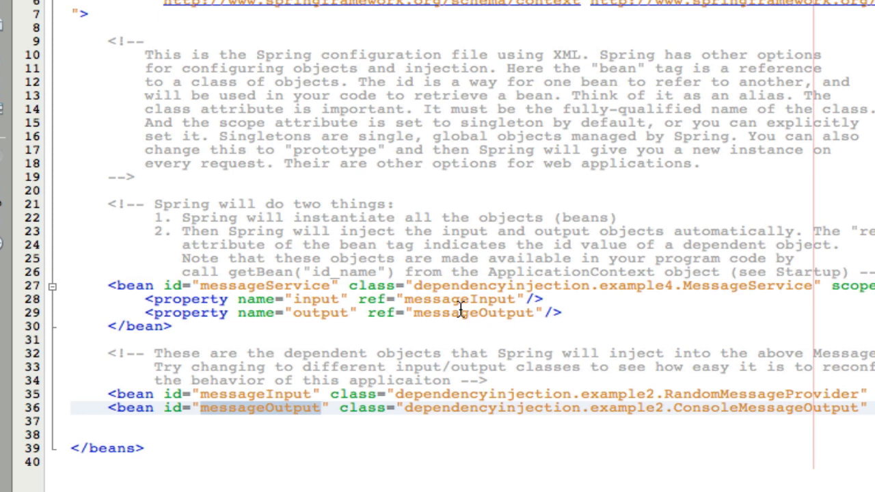
click(458, 312)
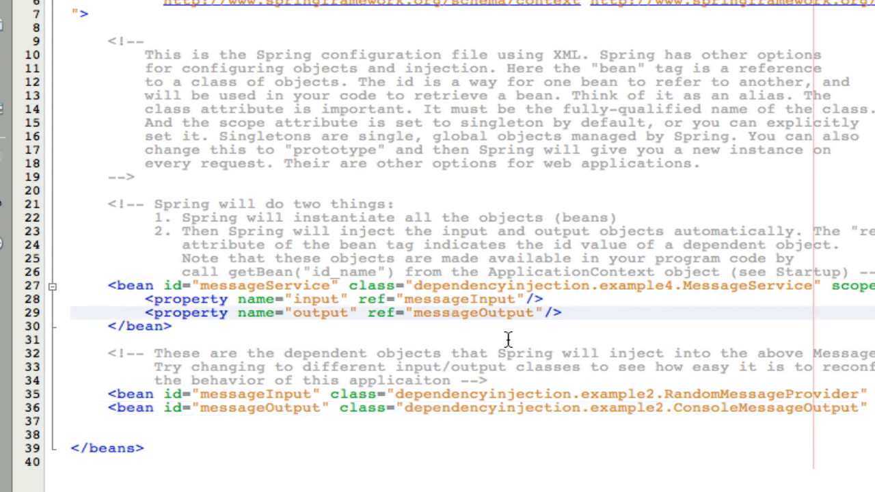
click(462, 312)
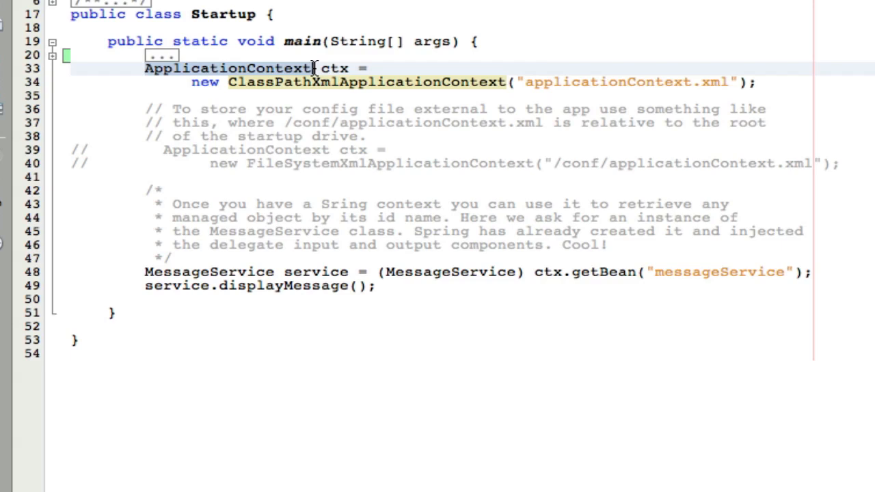
mouse_move(299, 89)
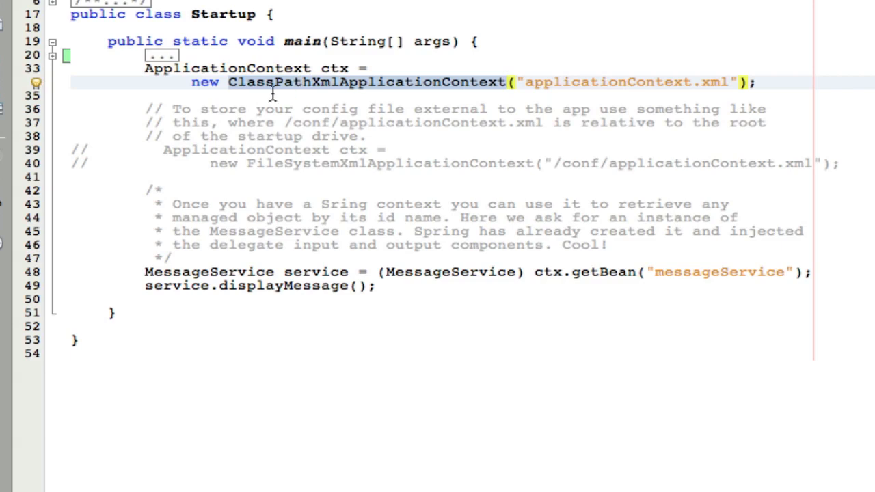
mouse_move(486, 87)
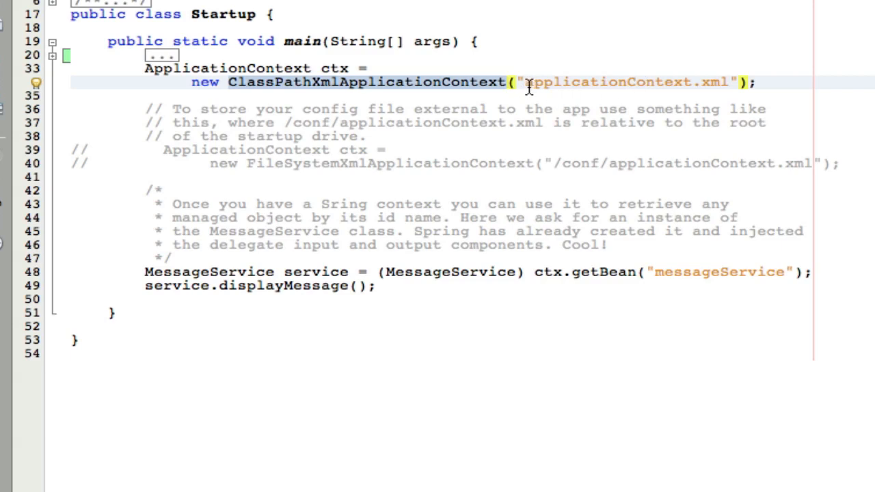
double_click(616, 82)
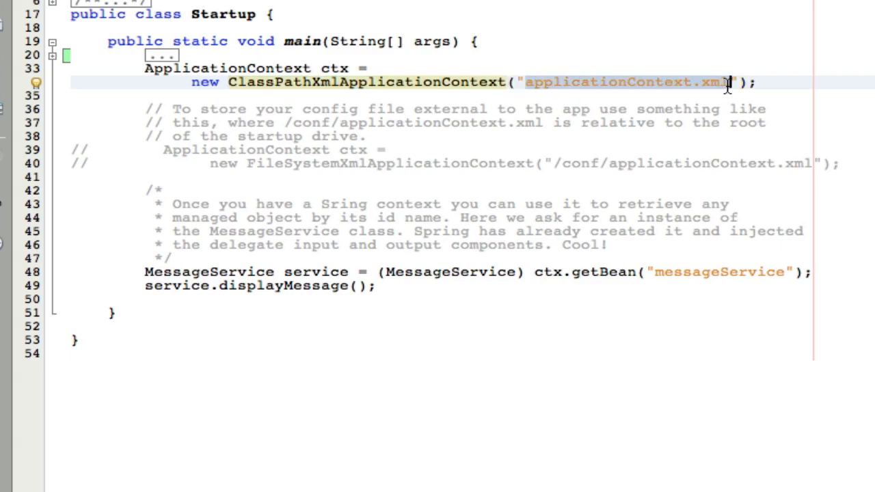
mouse_move(58, 89)
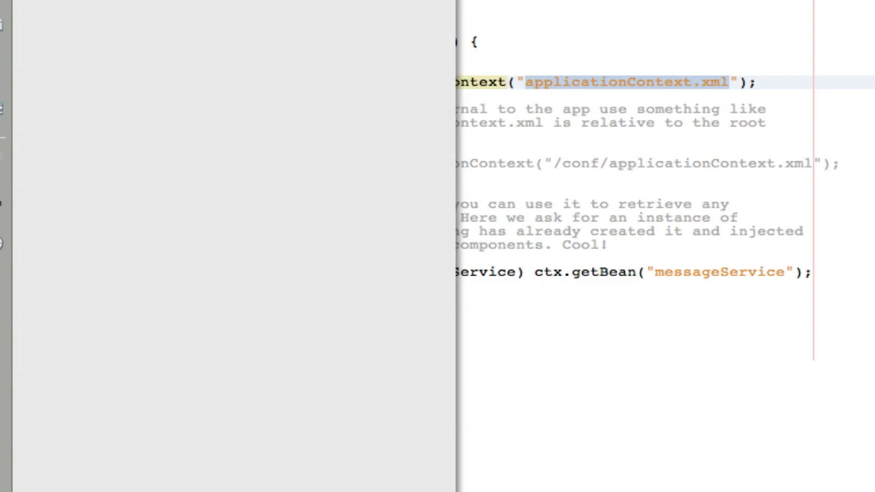
click(117, 83)
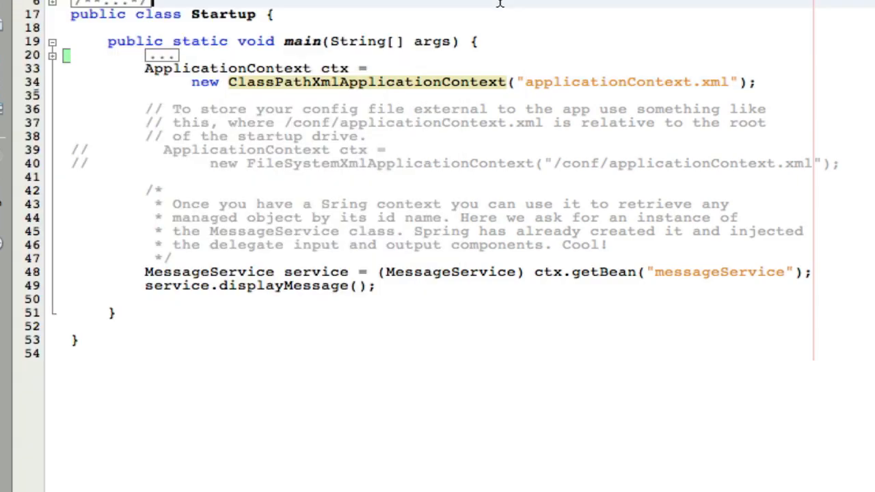
mouse_move(670, 82)
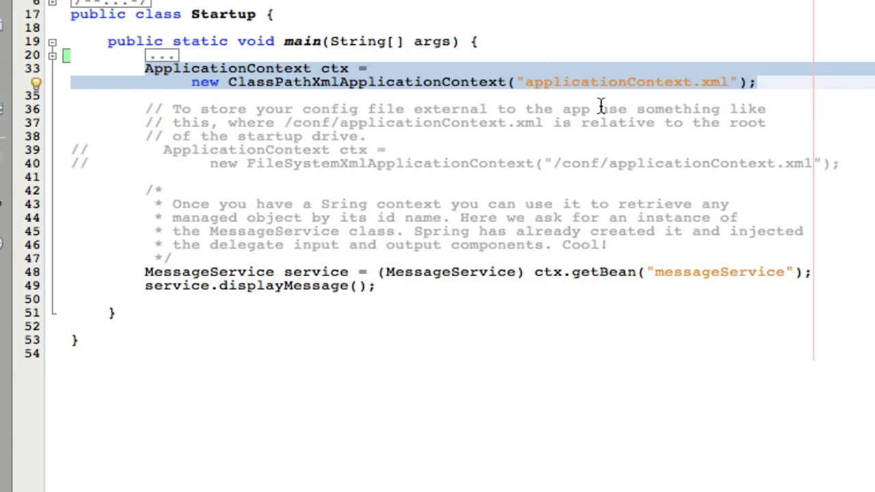
mouse_move(600, 82)
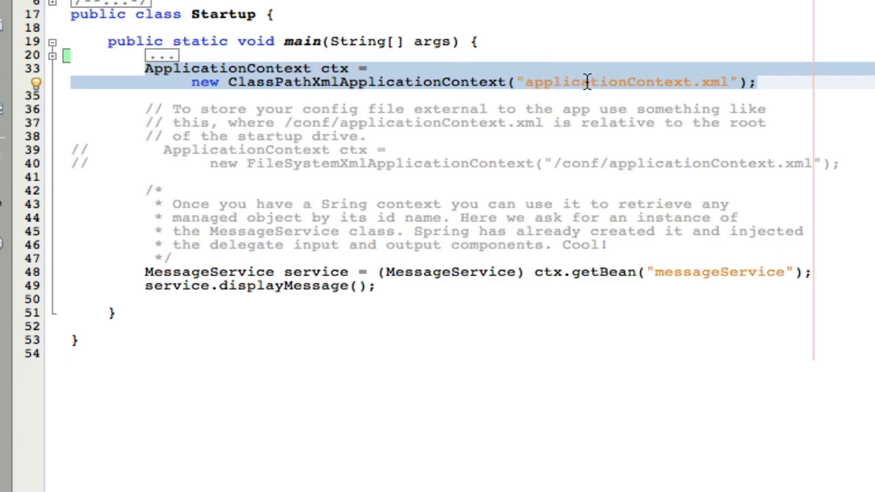
click(387, 150)
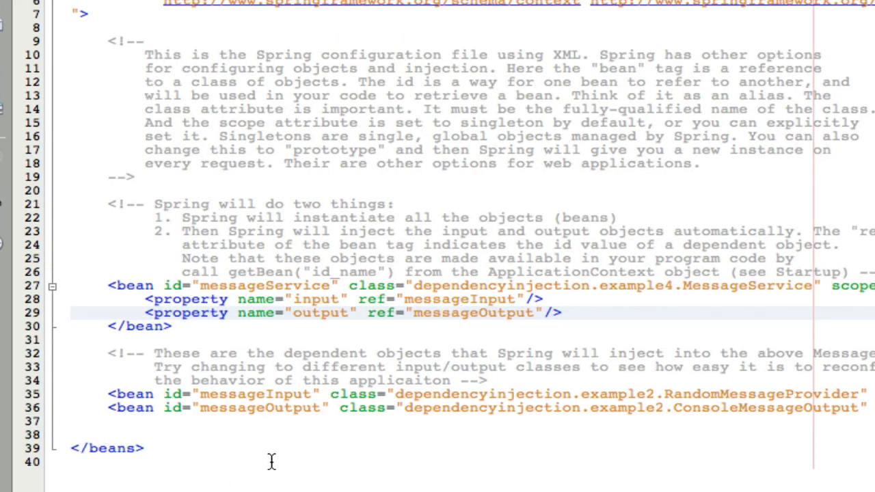
click(460, 313)
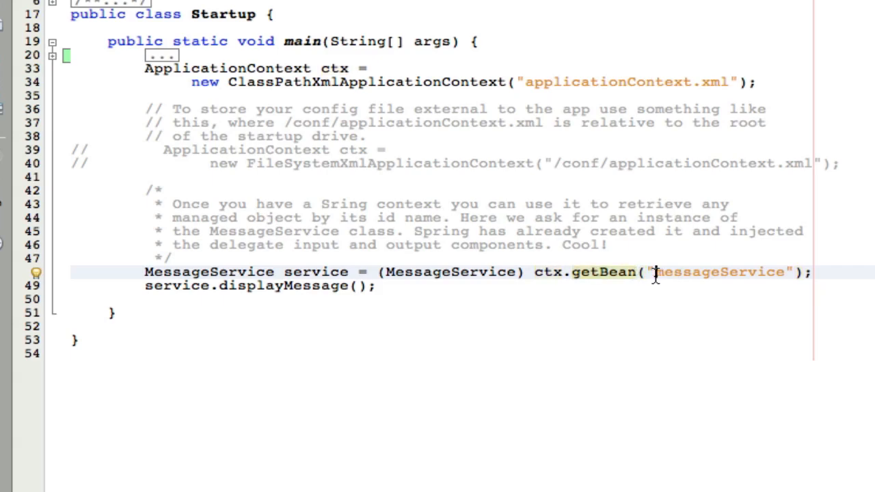
double_click(718, 272)
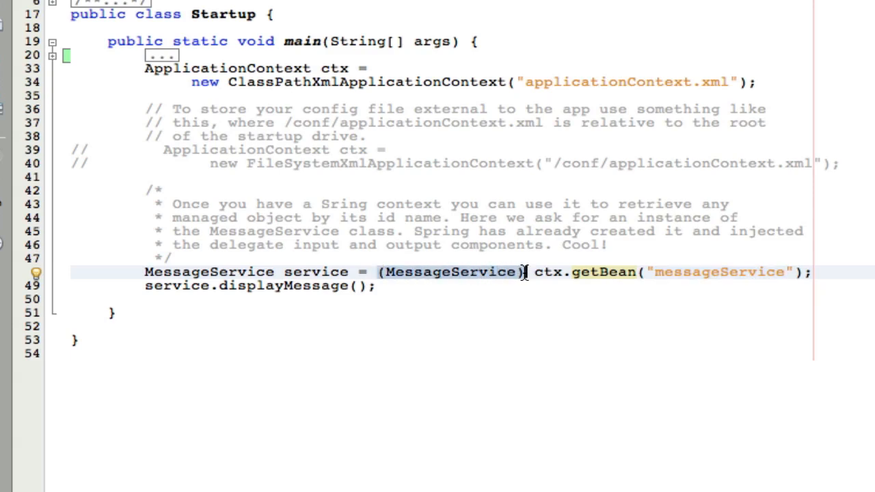
mouse_move(590, 272)
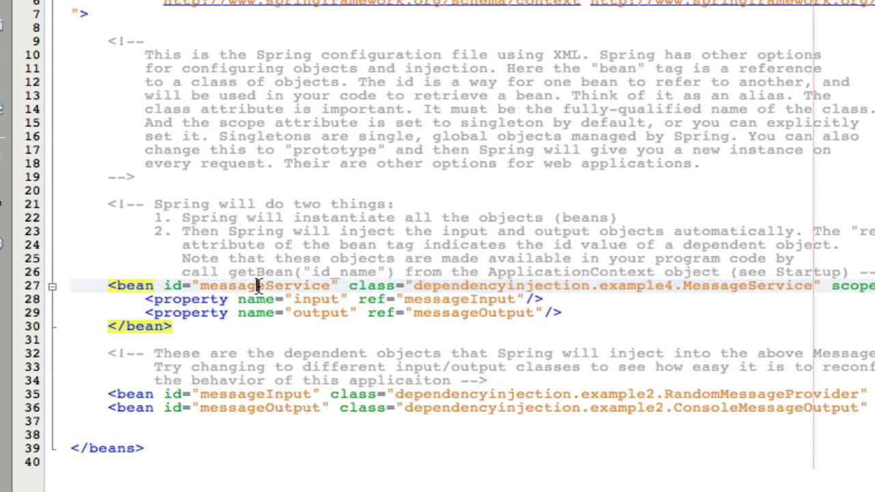
Step: Point out the messageService bean definition and its output property in the XML
click(253, 408)
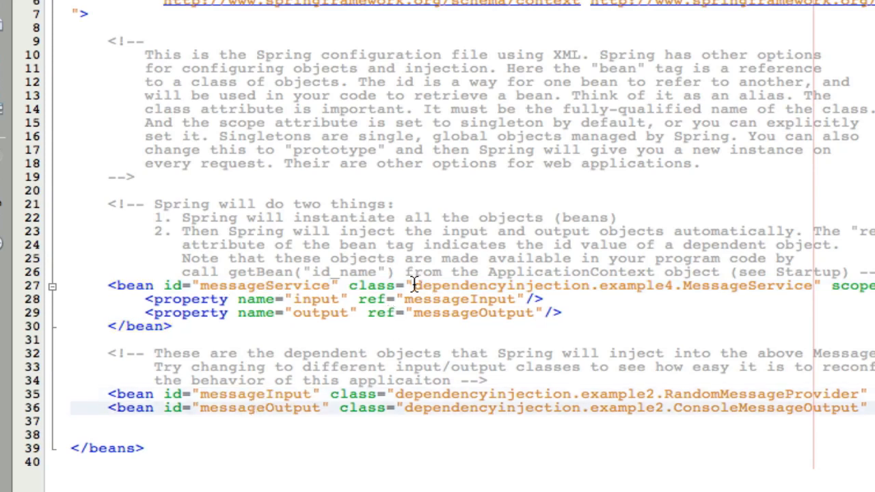
mouse_move(813, 288)
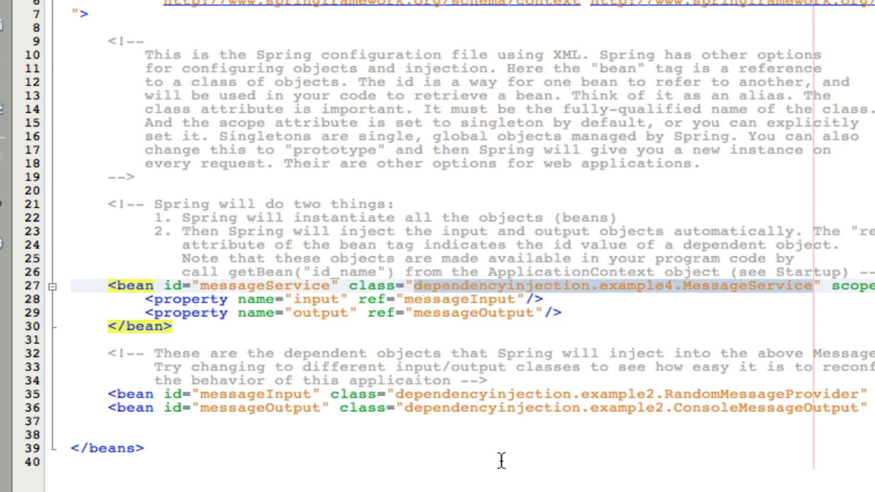
mouse_move(369, 327)
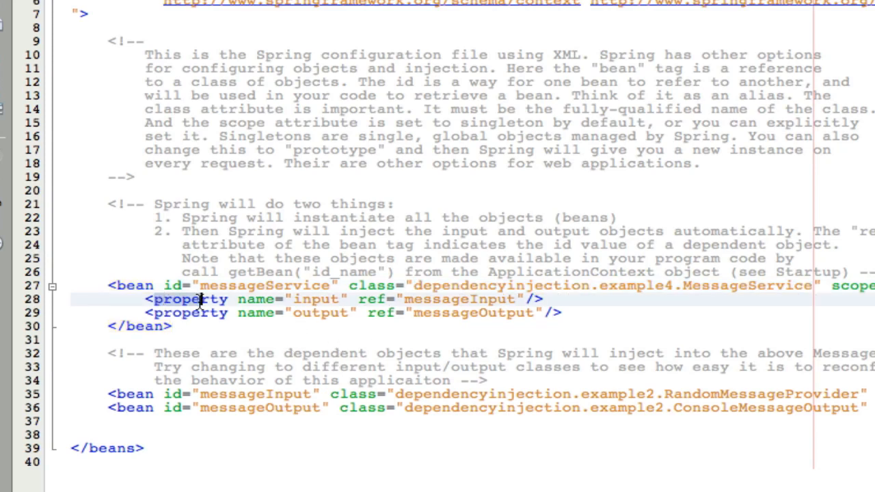
click(280, 313)
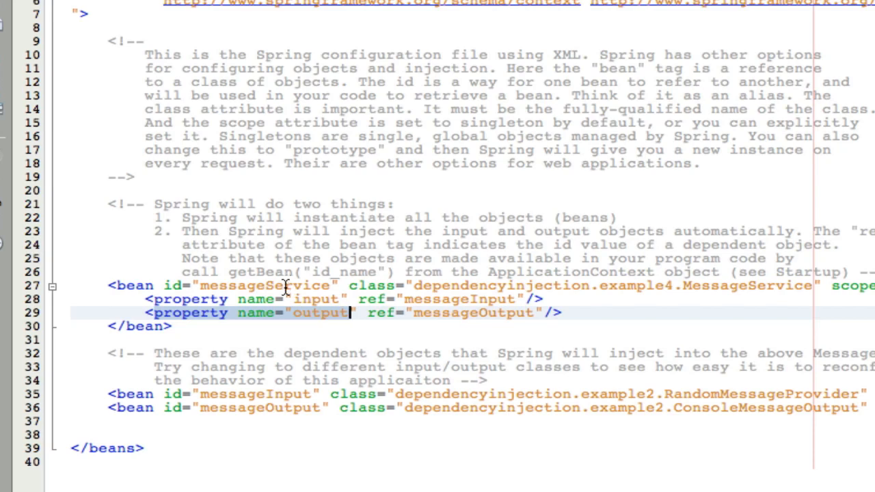
mouse_move(360, 290)
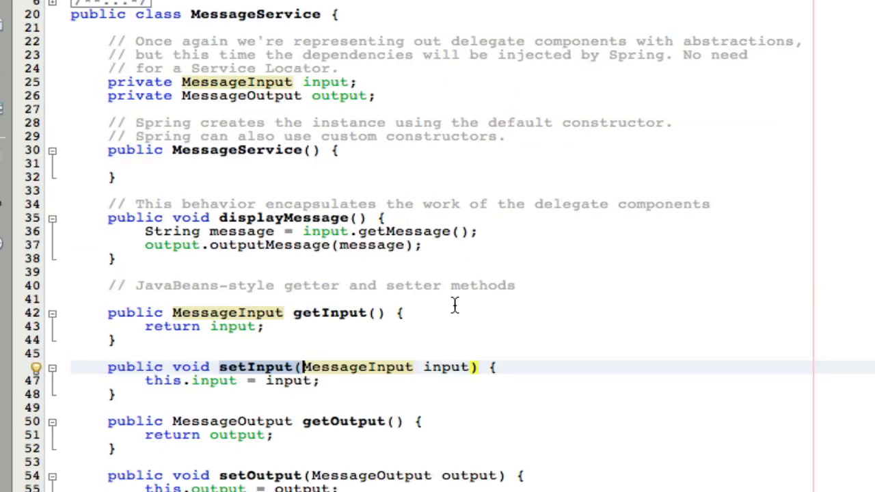
mouse_move(449, 73)
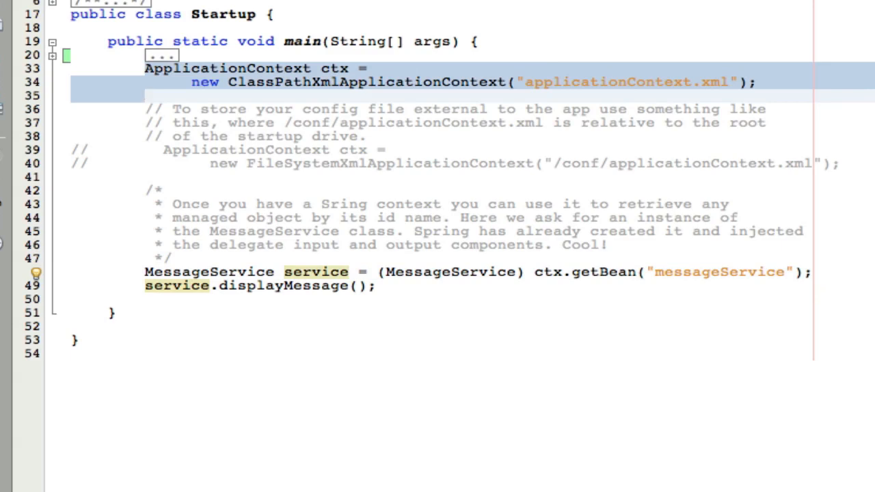
click(434, 81)
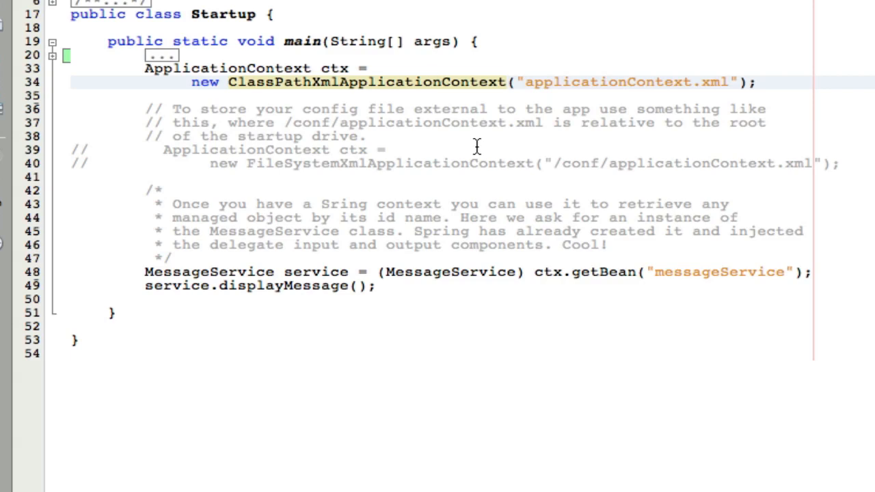
click(432, 82)
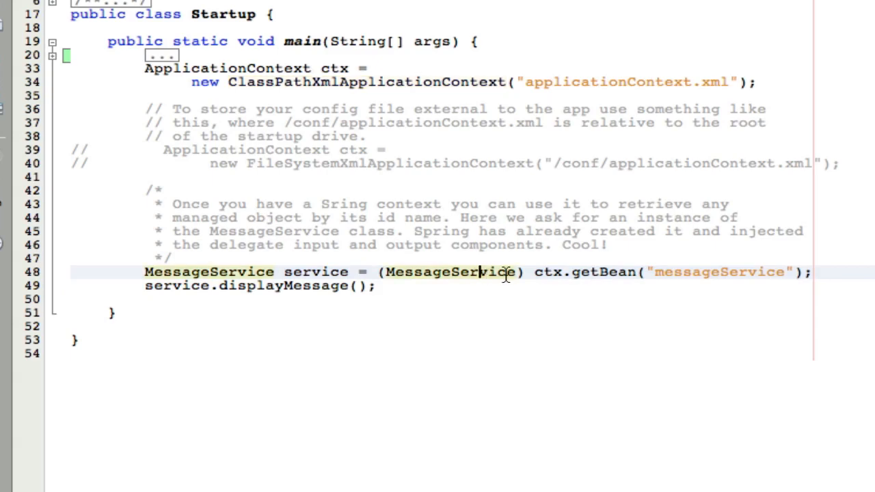
double_click(718, 272)
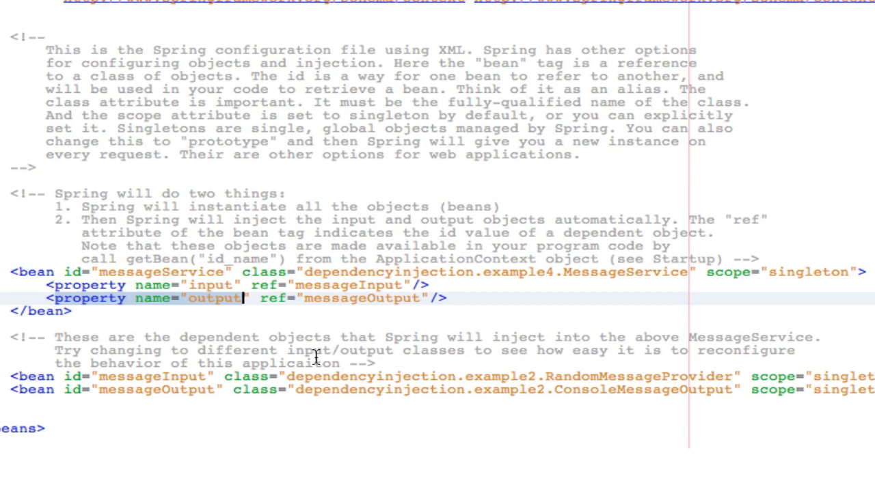
Step: Select RandomMessageProvider, the messageInput bean's class name, in applicationContext.xml
double_click(636, 376)
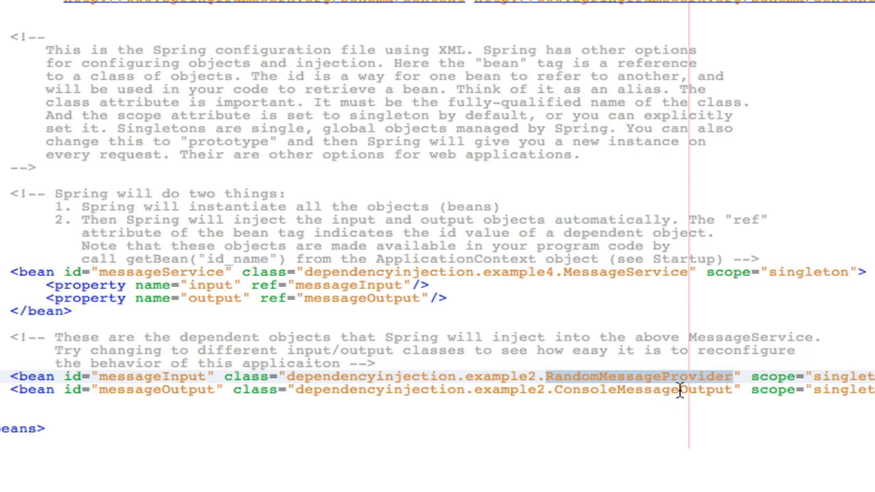
mouse_move(347, 246)
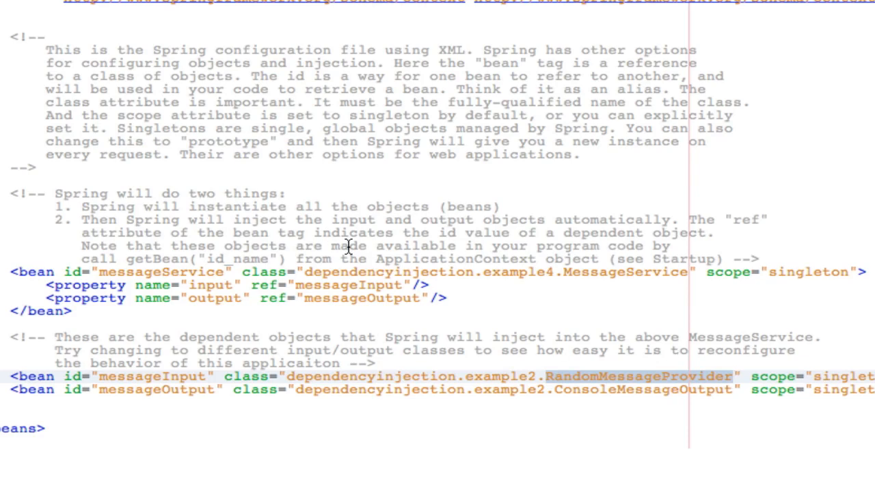
click(731, 376)
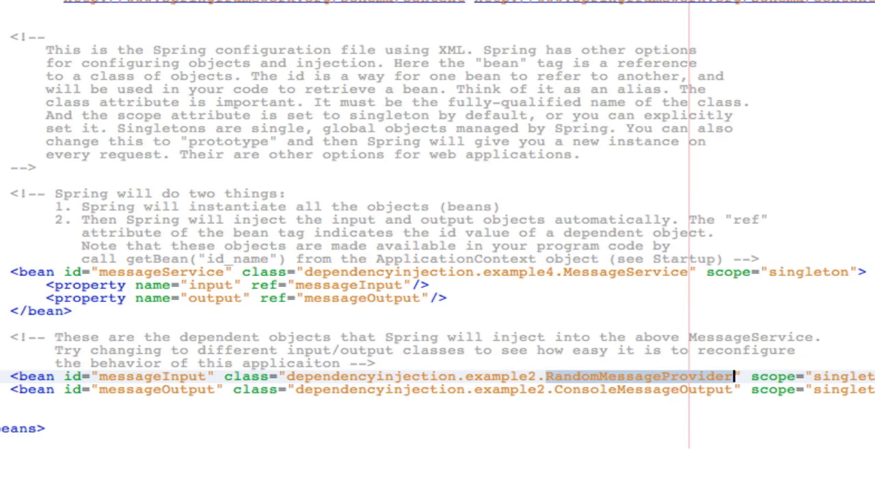
mouse_move(699, 160)
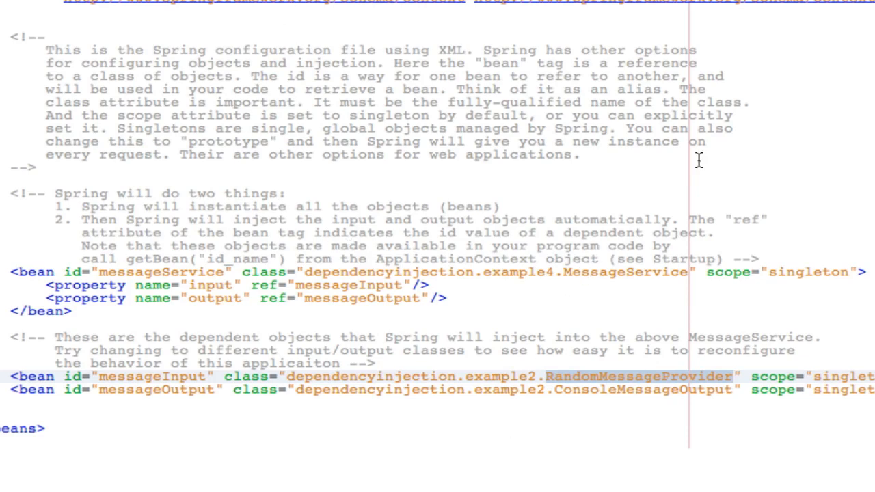